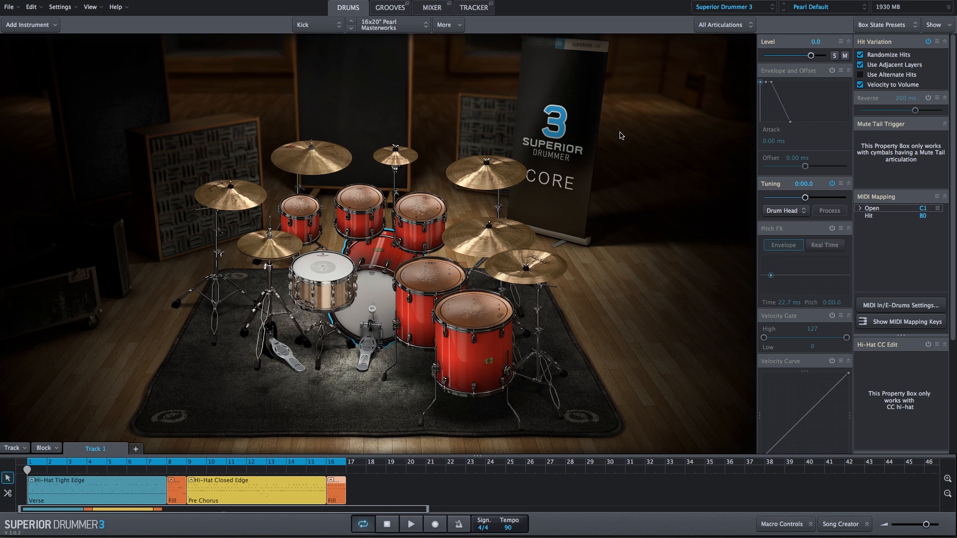
{"action": "mouse_move", "coordinate": [389, 310]}
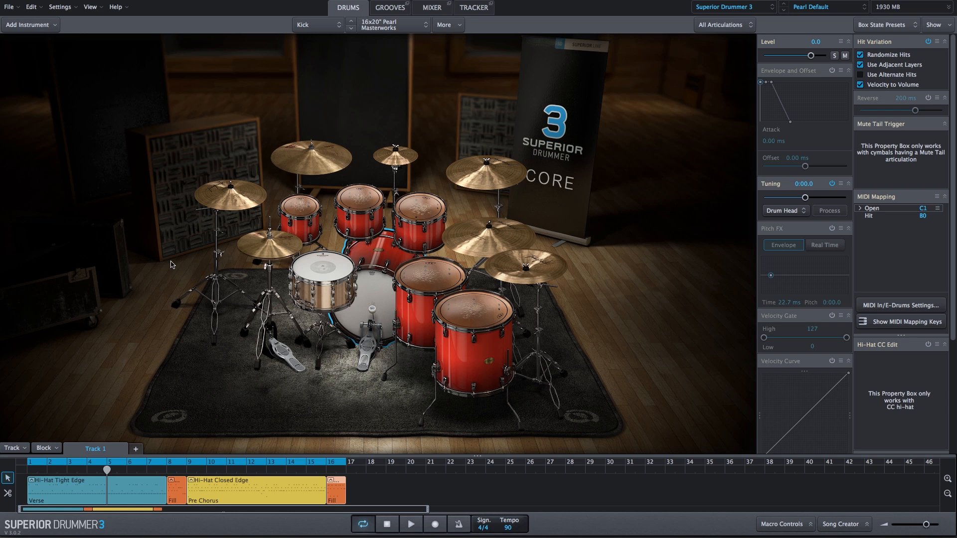
Set the Reverb bus Plate Reverb to 1.50 s time, 40% size and 100% wet in the mixer
{"action": "left_click", "coordinate": [411, 522]}
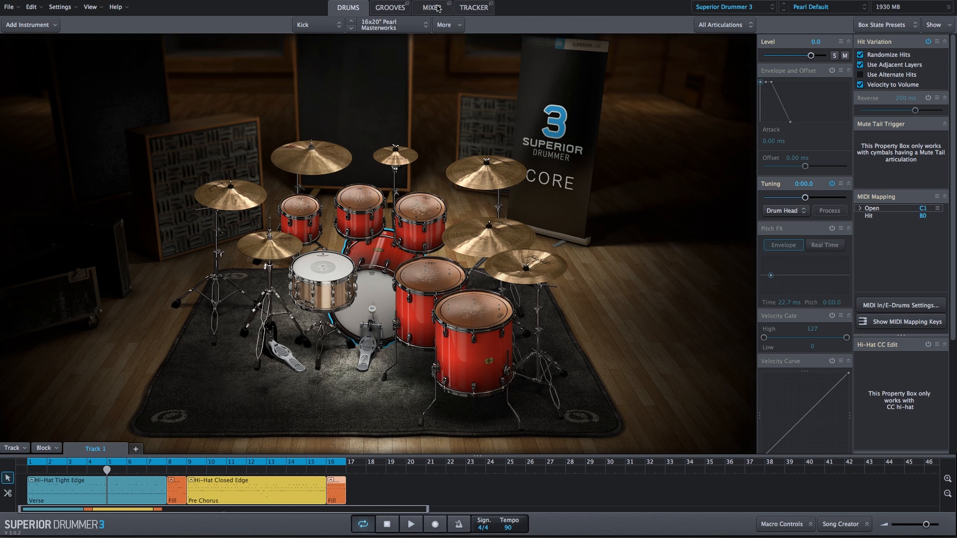
{"action": "left_click", "coordinate": [429, 8]}
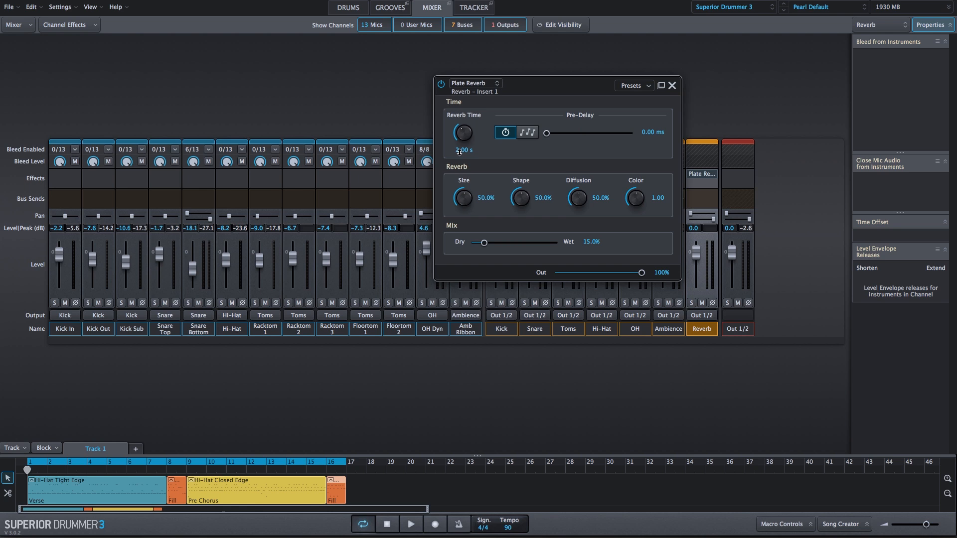
{"action": "double_click", "coordinate": [464, 150]}
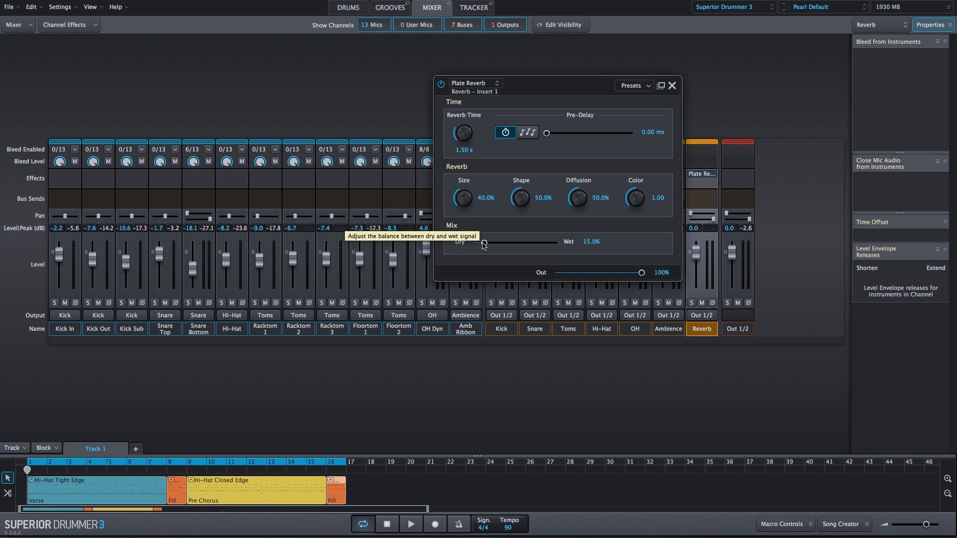
{"action": "left_click", "coordinate": [672, 86]}
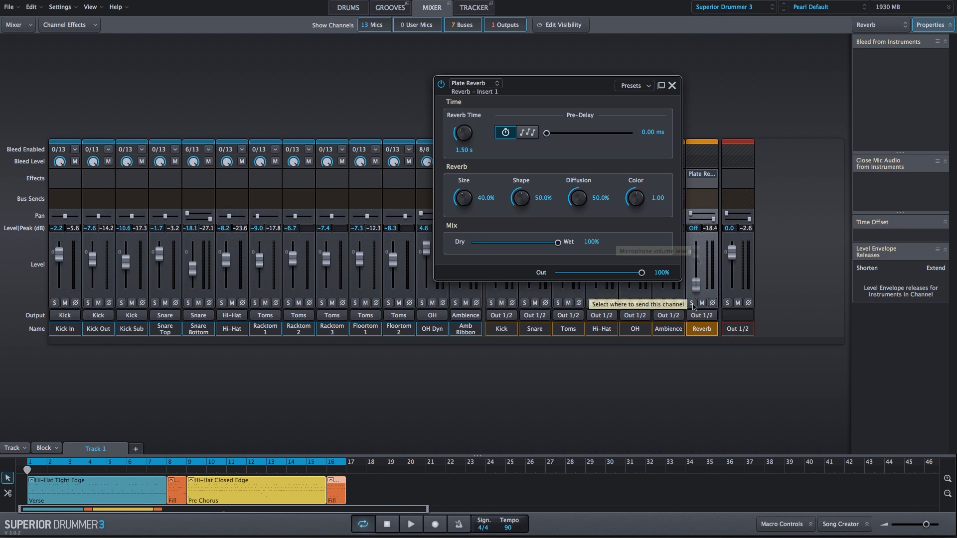
Start playback and raise the Reverb channel fader from off to about -10.2 dB
{"action": "left_click", "coordinate": [410, 523]}
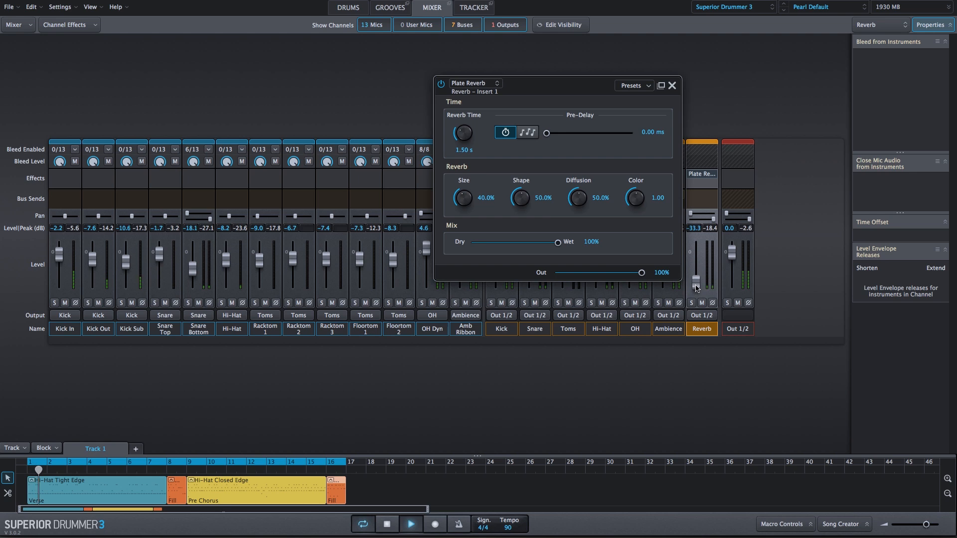
{"action": "left_click_drag", "start_coordinate": [695, 287], "coordinate": [695, 273]}
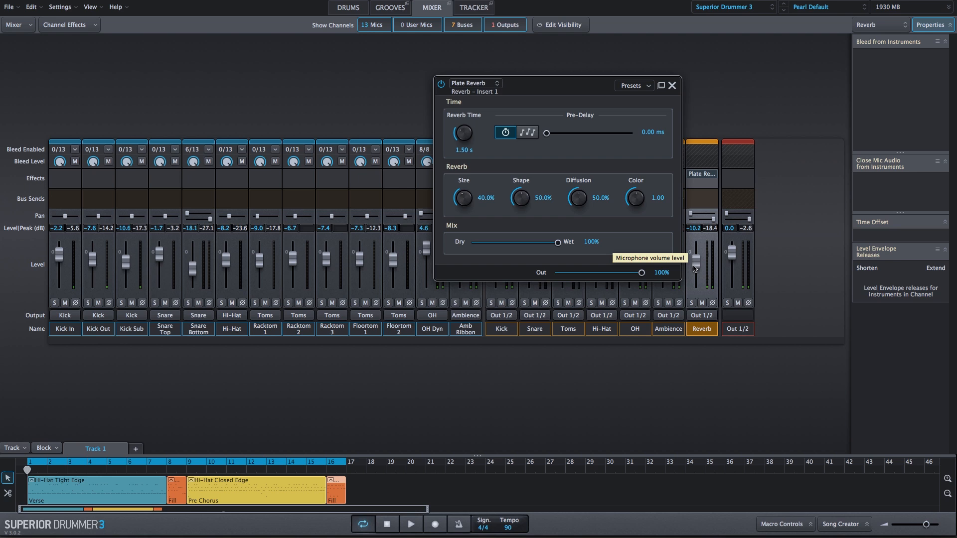
{"action": "mouse_move", "coordinate": [630, 240]}
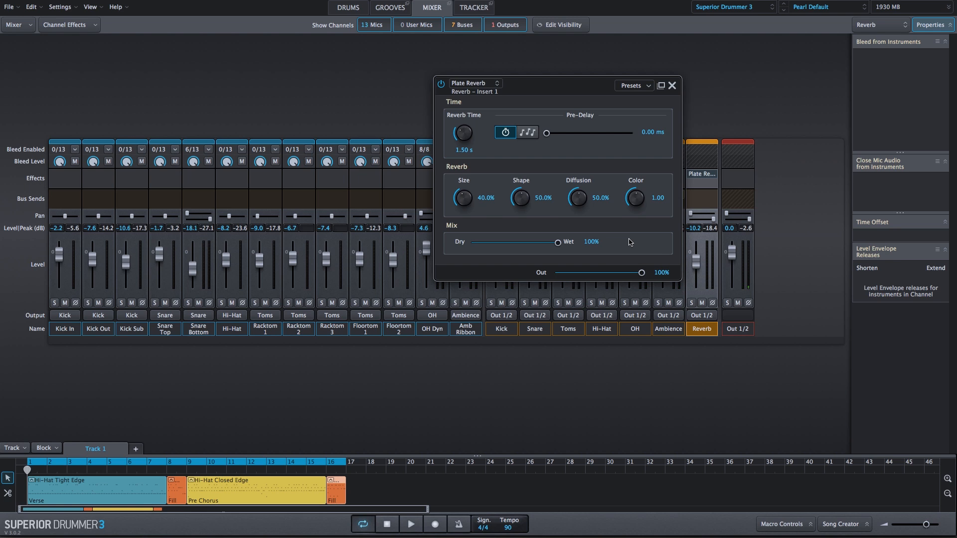
{"action": "mouse_move", "coordinate": [479, 208]}
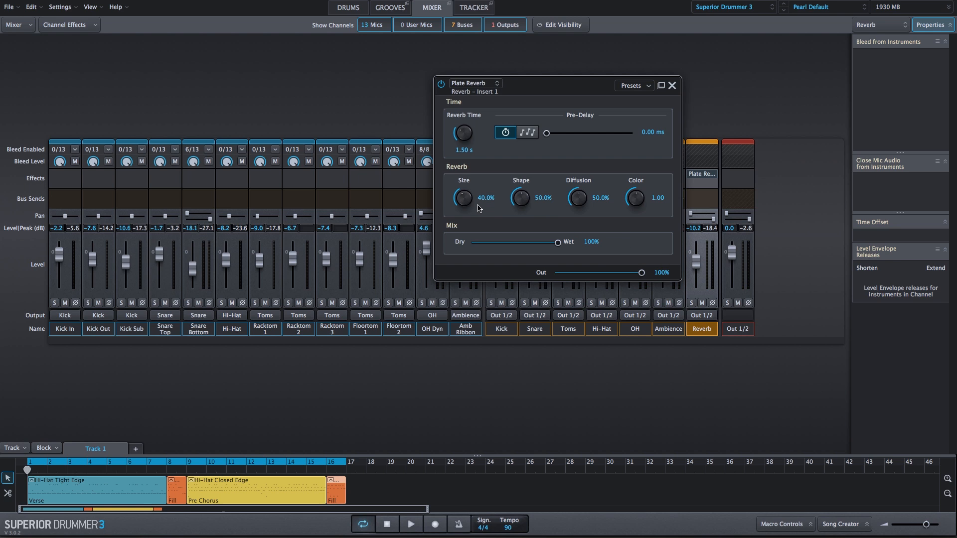
{"action": "mouse_move", "coordinate": [533, 233]}
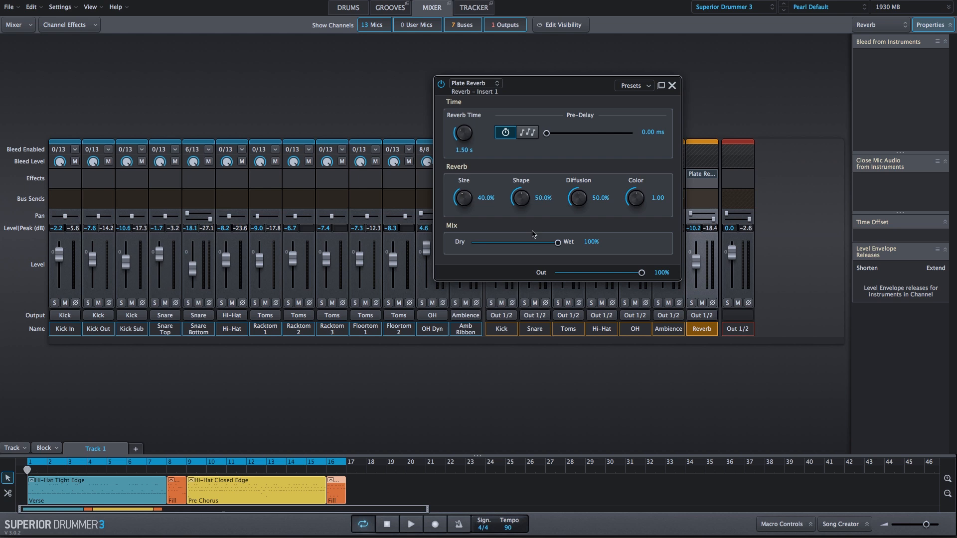
{"action": "mouse_move", "coordinate": [710, 45]}
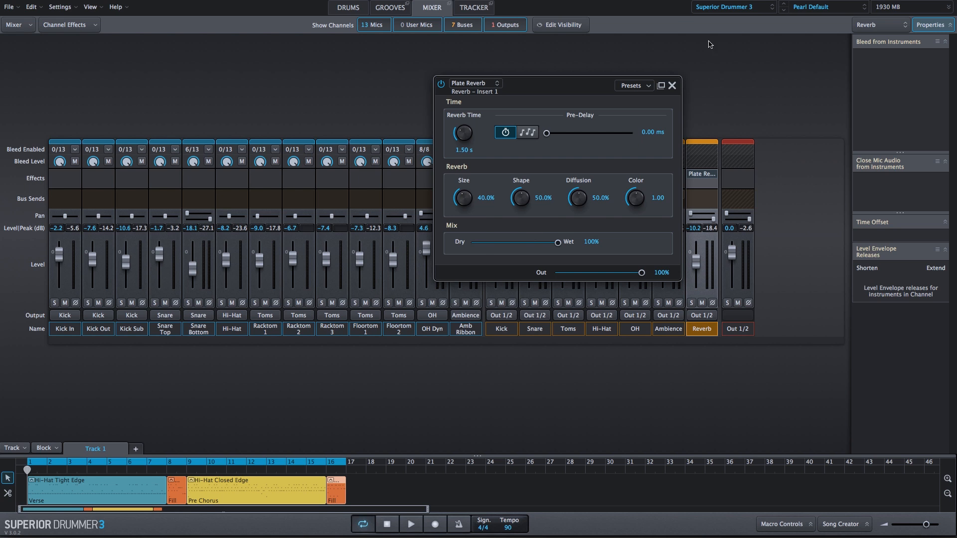
Insert a Creative Filter as the Reverb channel's second effect after the Plate Reverb
{"action": "left_click", "coordinate": [670, 86]}
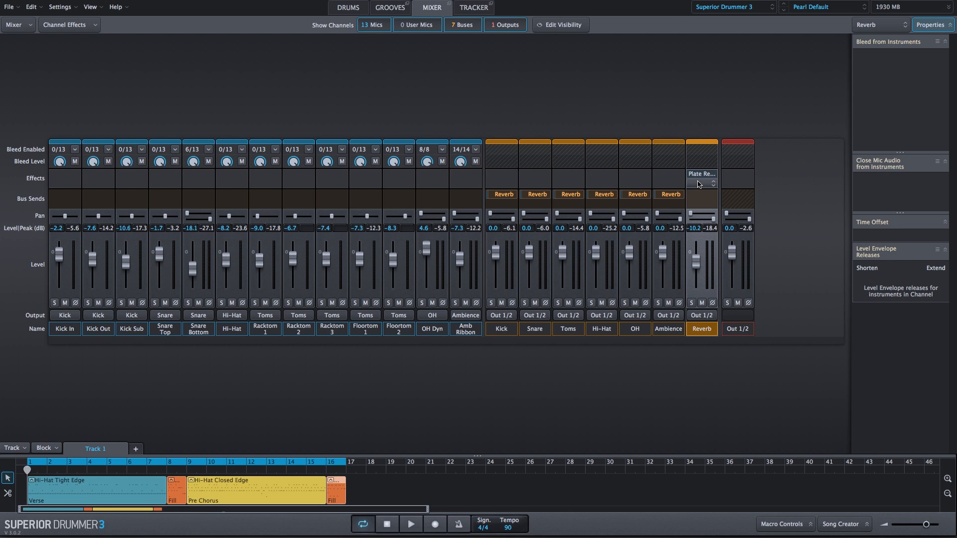
{"action": "left_click", "coordinate": [702, 179]}
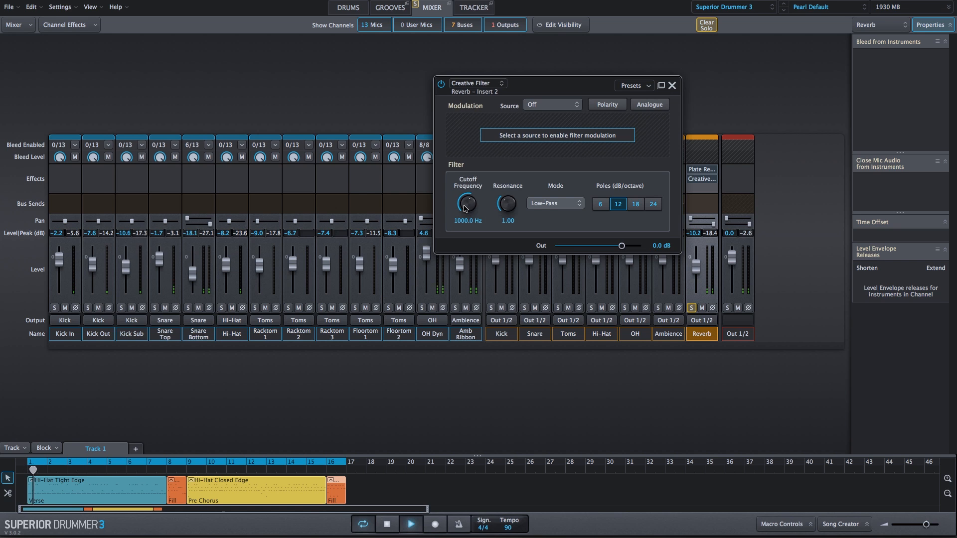
Sweep the filter cutoff, switch to high-pass mode and settle around 1364.6 Hz
{"action": "left_click_drag", "start_coordinate": [466, 203], "coordinate": [466, 195]}
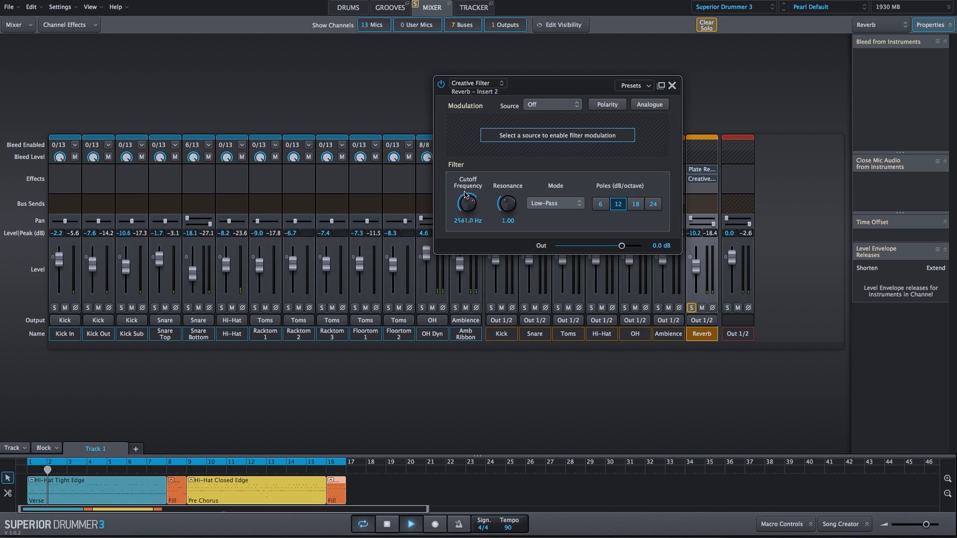
{"action": "left_click_drag", "start_coordinate": [467, 203], "coordinate": [467, 183]}
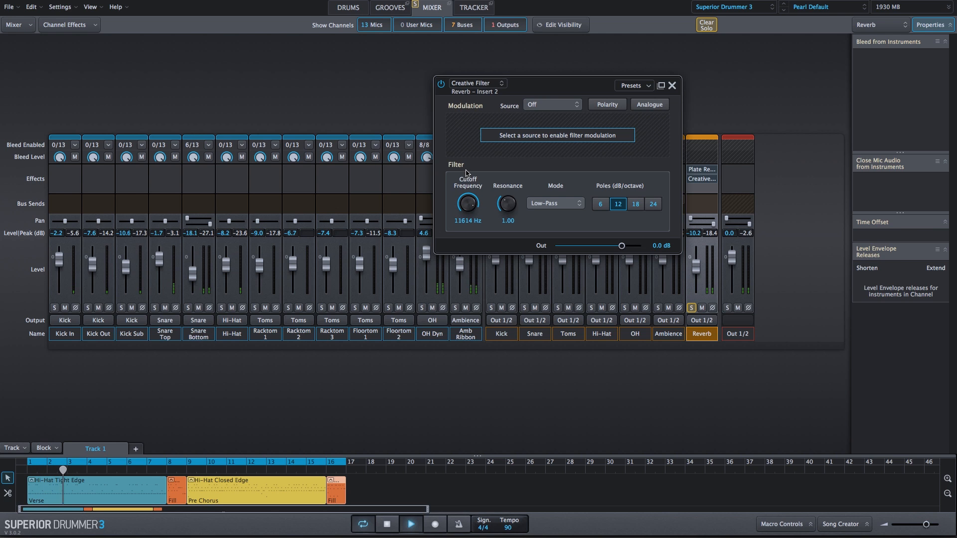
{"action": "left_click_drag", "start_coordinate": [466, 204], "coordinate": [467, 216]}
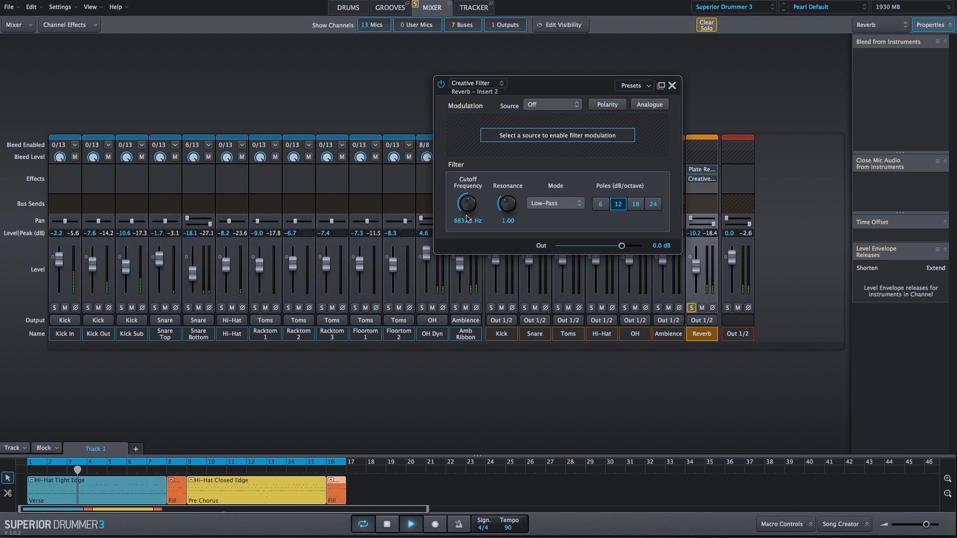
{"action": "left_click_drag", "start_coordinate": [467, 203], "coordinate": [467, 189]}
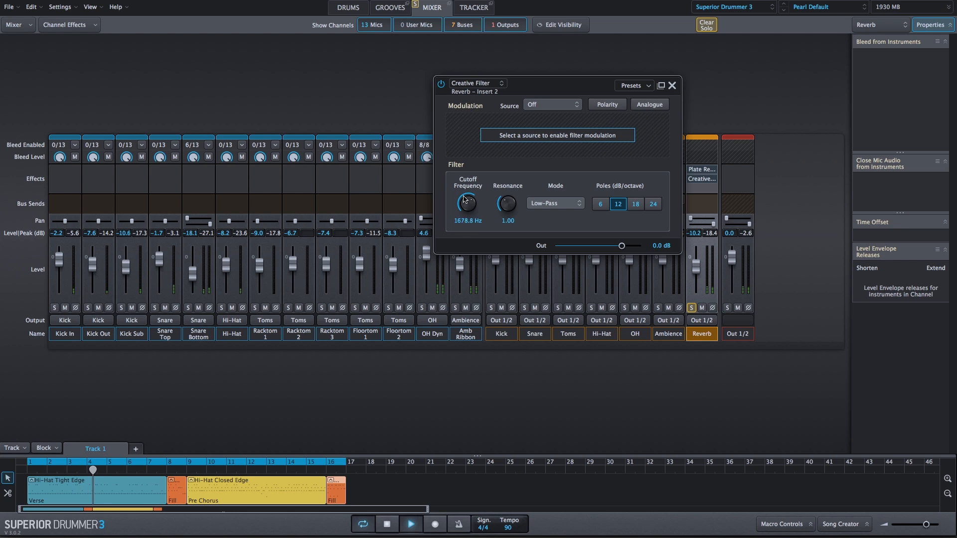
{"action": "left_click_drag", "start_coordinate": [467, 203], "coordinate": [470, 183]}
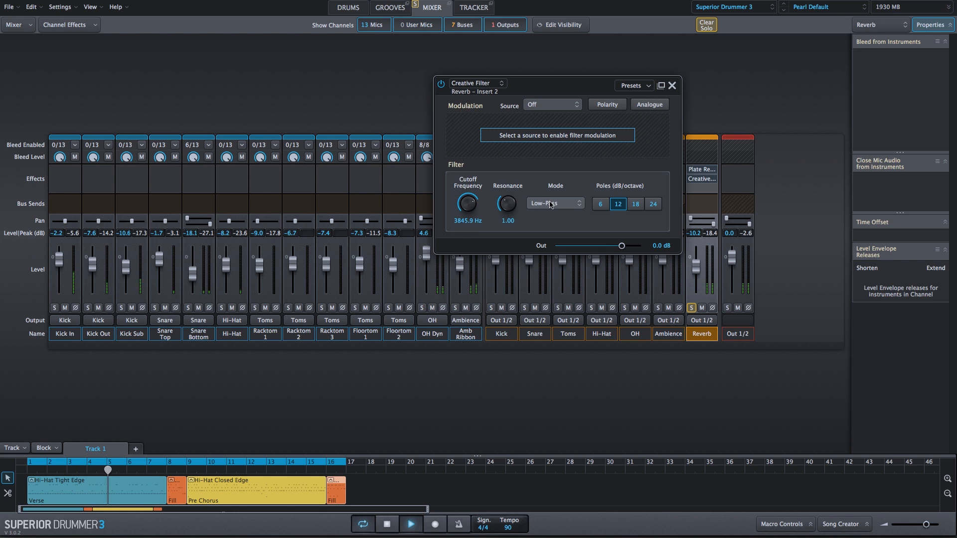
{"action": "left_click", "coordinate": [556, 203]}
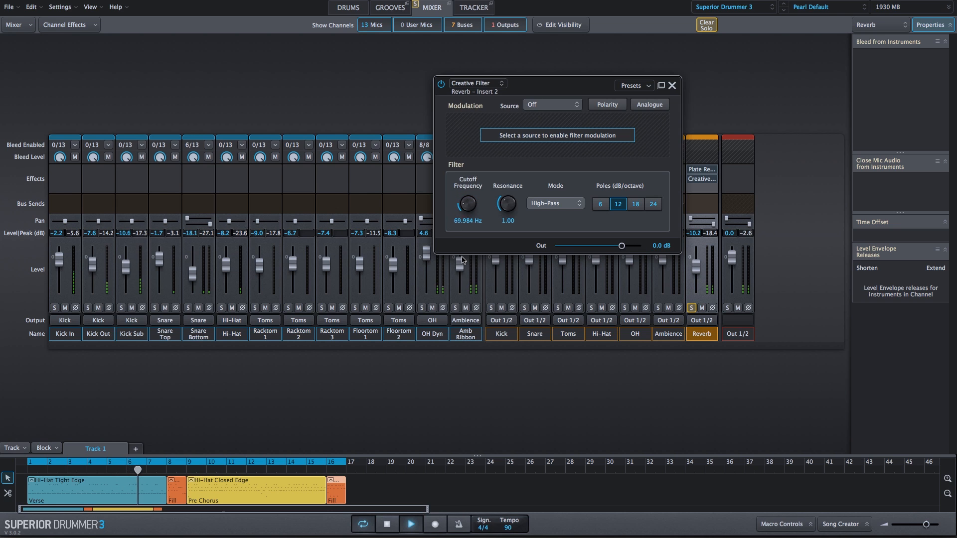
{"action": "left_click_drag", "start_coordinate": [467, 204], "coordinate": [467, 190]}
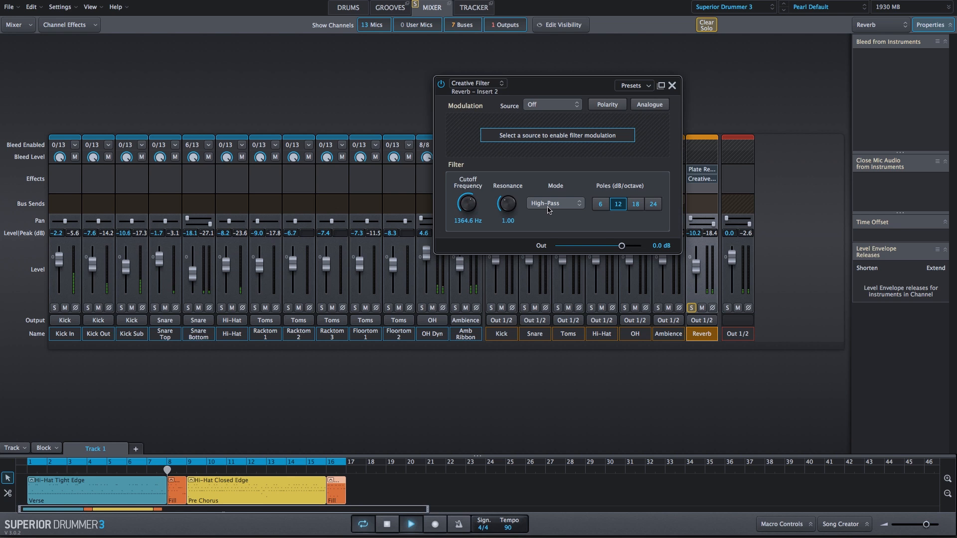
Switch to band-pass, sweep cutoff and resonance, ending at 1000 Hz and resonance 1.00
{"action": "left_click", "coordinate": [555, 204]}
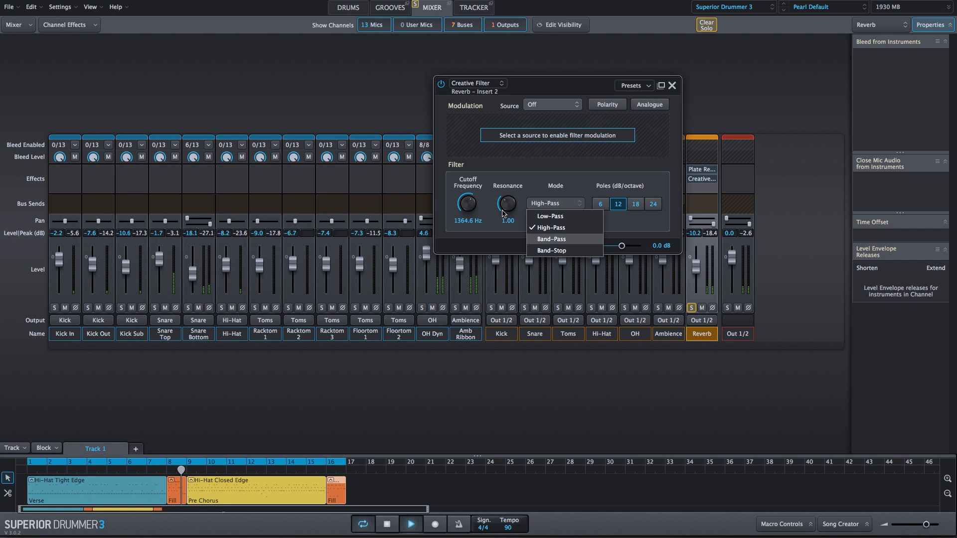
{"action": "left_click", "coordinate": [550, 240]}
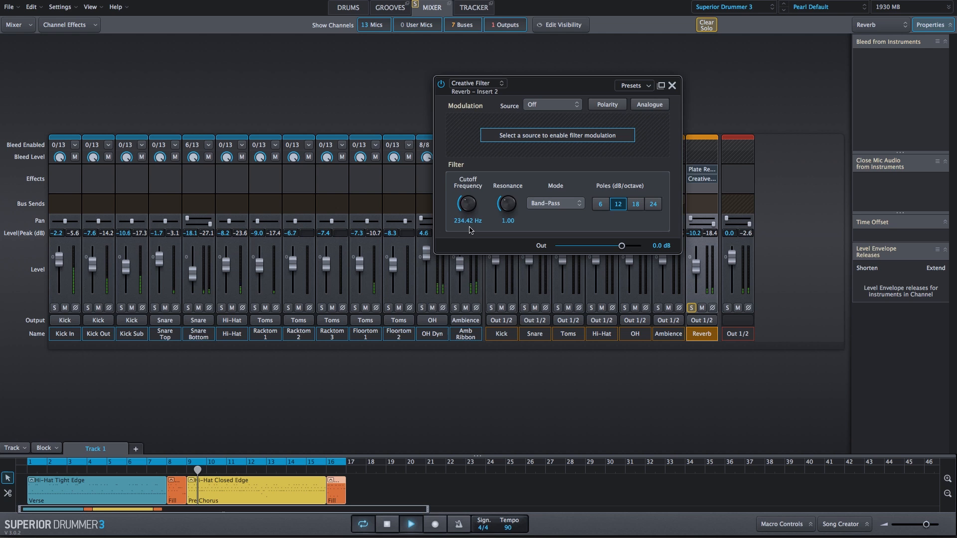
{"action": "left_click_drag", "start_coordinate": [467, 203], "coordinate": [467, 184]}
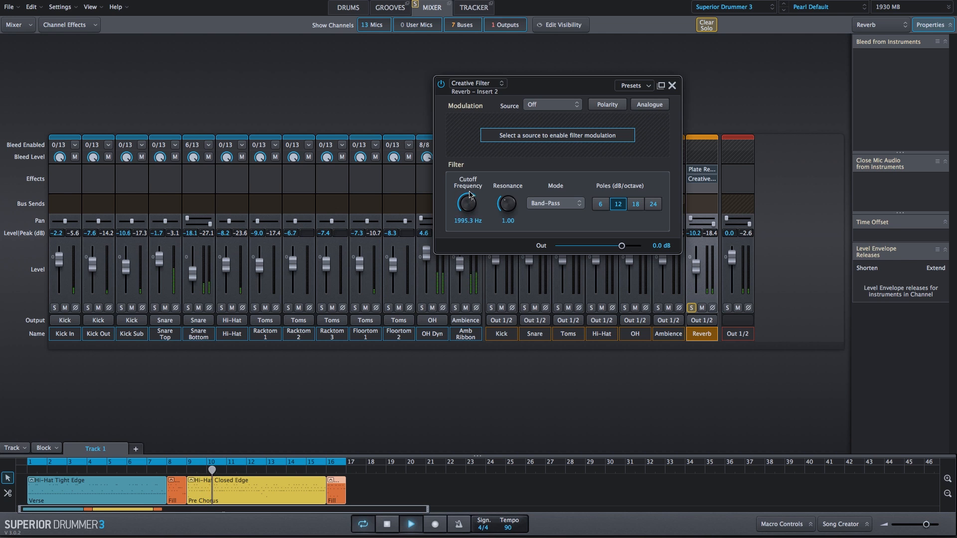
{"action": "left_click_drag", "start_coordinate": [467, 204], "coordinate": [467, 211]}
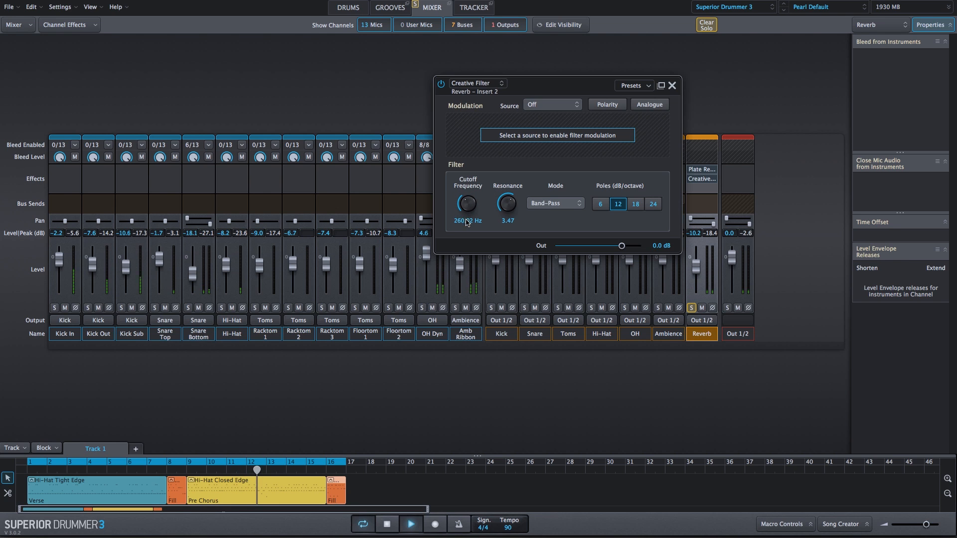
{"action": "left_click_drag", "start_coordinate": [466, 203], "coordinate": [466, 196]}
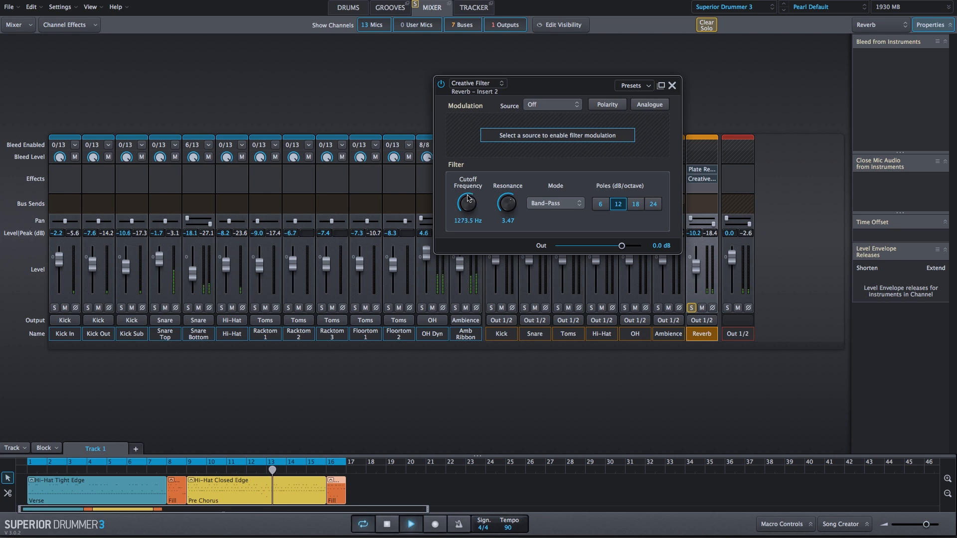
{"action": "left_click_drag", "start_coordinate": [467, 203], "coordinate": [466, 189]}
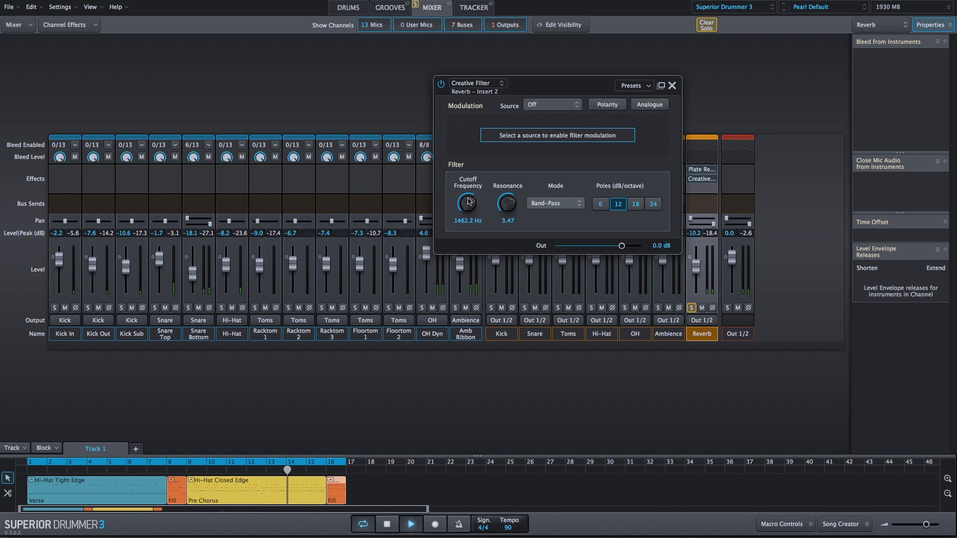
{"action": "left_click_drag", "start_coordinate": [467, 202], "coordinate": [467, 213]}
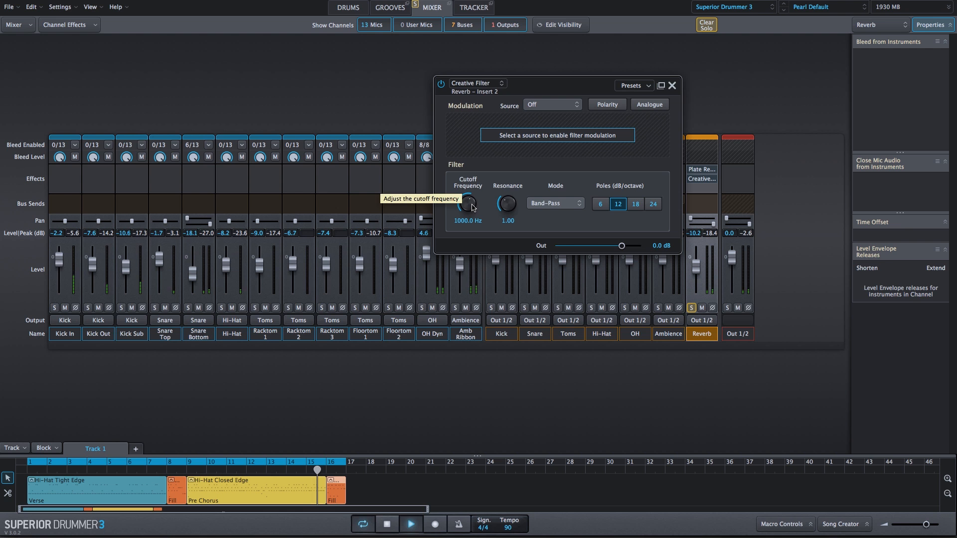
Audition low-pass then high-pass modes with cutoff sweeps down and up
{"action": "left_click", "coordinate": [555, 203]}
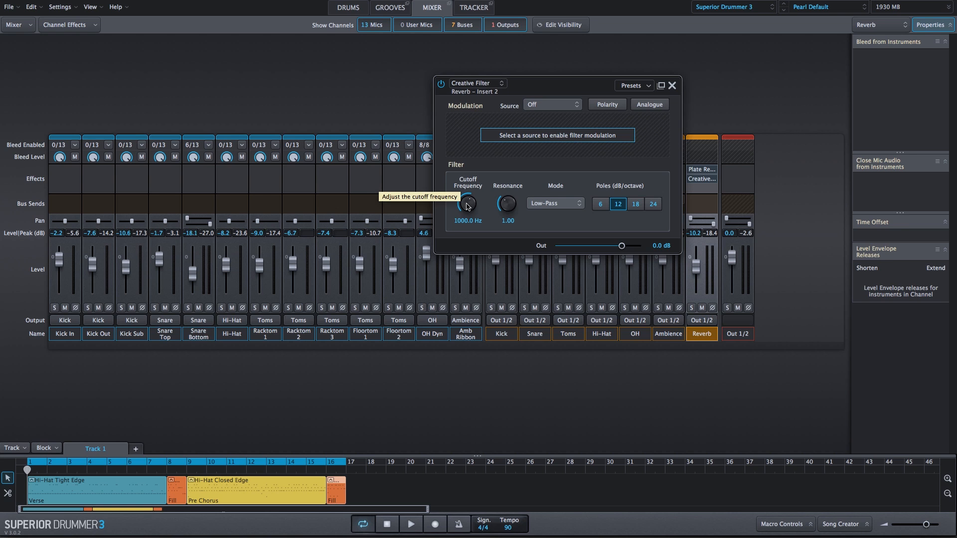
{"action": "left_click_drag", "start_coordinate": [467, 203], "coordinate": [467, 226]}
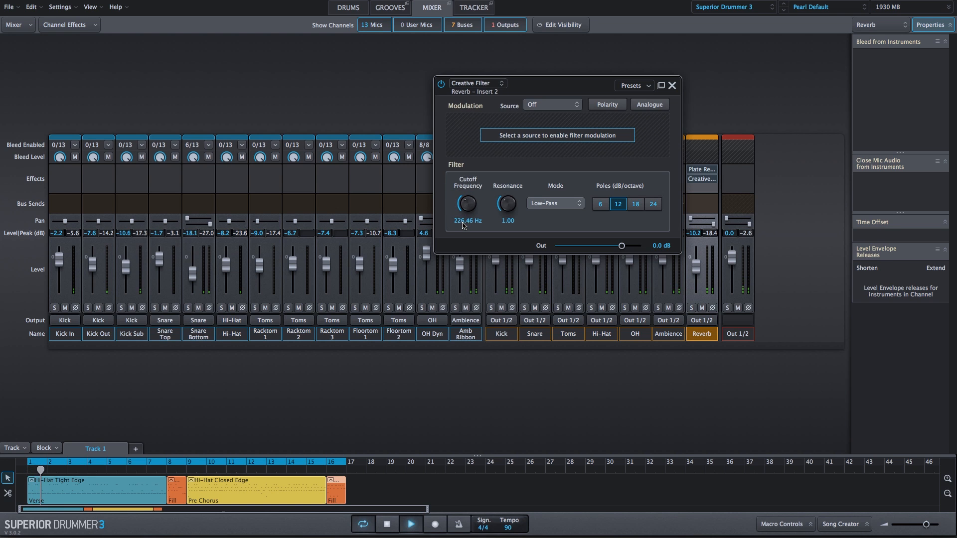
{"action": "left_click_drag", "start_coordinate": [467, 204], "coordinate": [467, 184]}
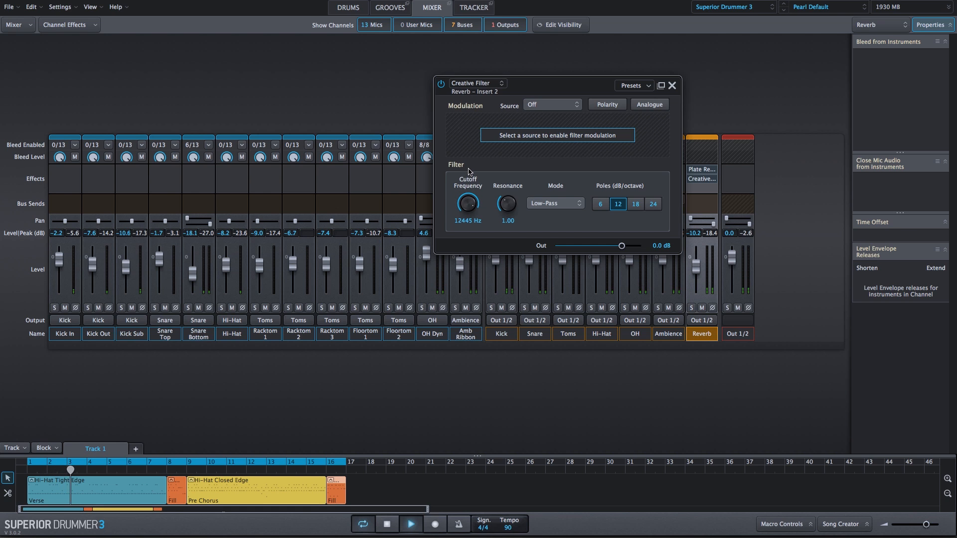
{"action": "left_click", "coordinate": [554, 203]}
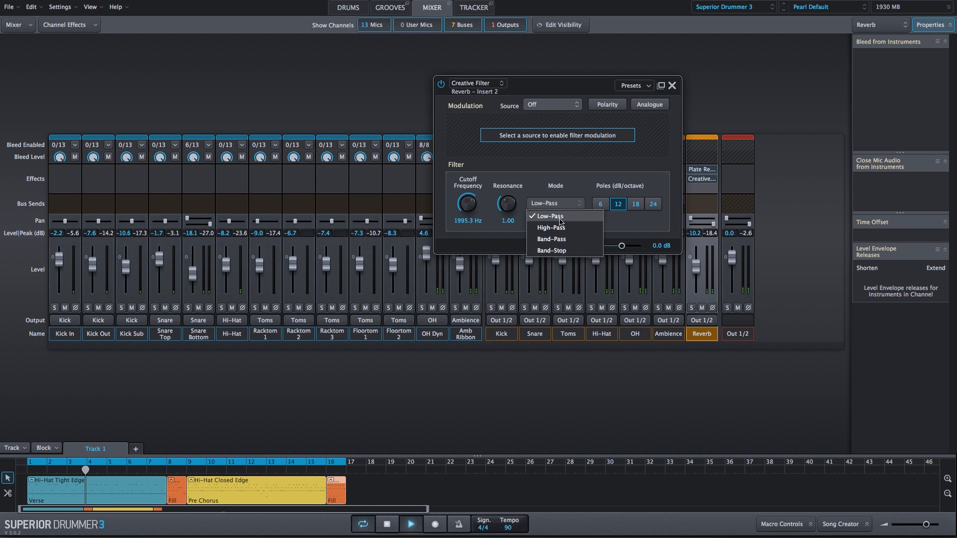
{"action": "left_click", "coordinate": [551, 227]}
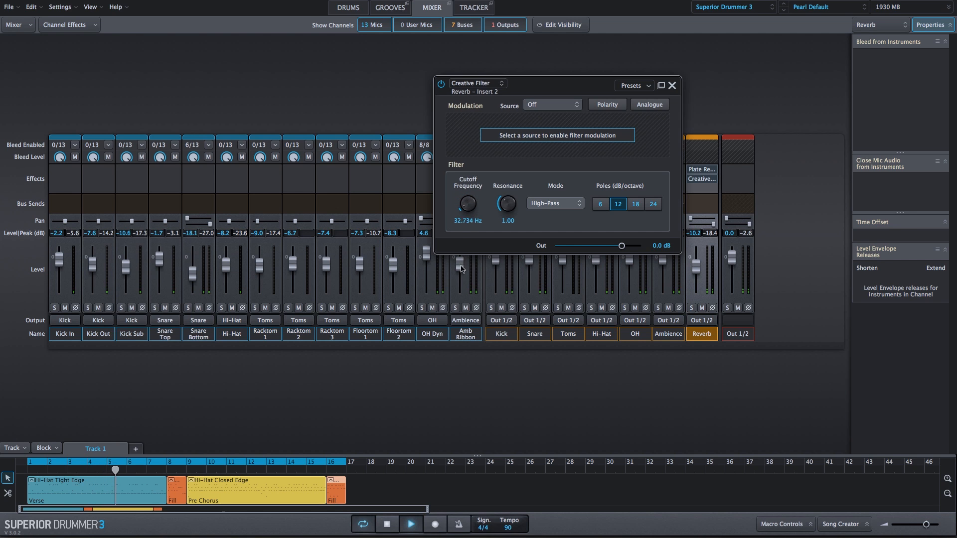
{"action": "left_click_drag", "start_coordinate": [466, 203], "coordinate": [466, 190]}
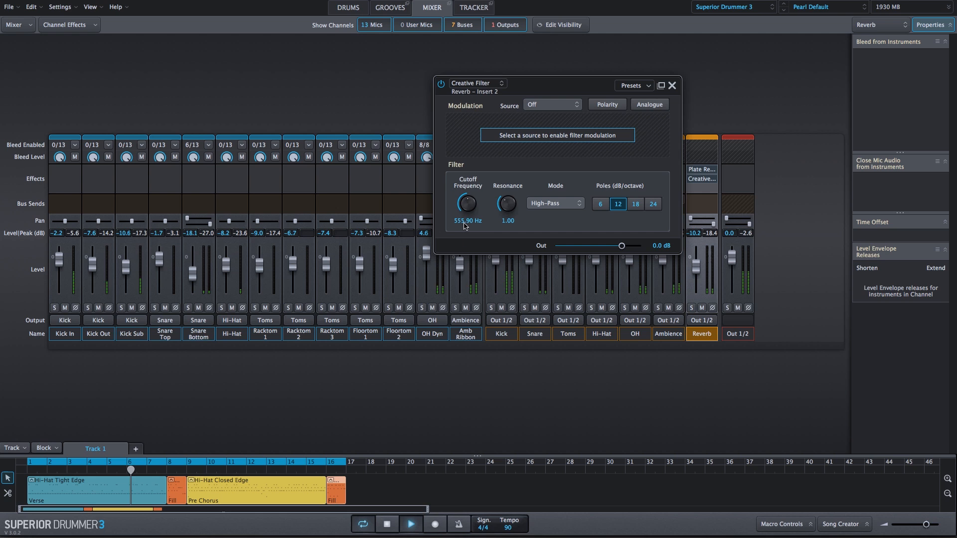
{"action": "left_click_drag", "start_coordinate": [466, 203], "coordinate": [467, 189]}
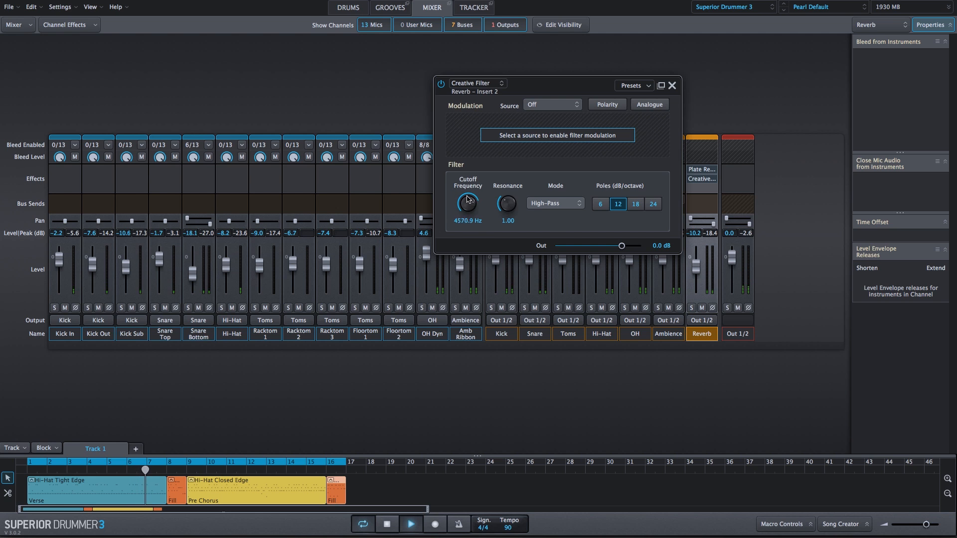
Audition band-pass and band-stop sweeps, then return to low-pass near 1364.6 Hz
{"action": "left_click", "coordinate": [555, 204]}
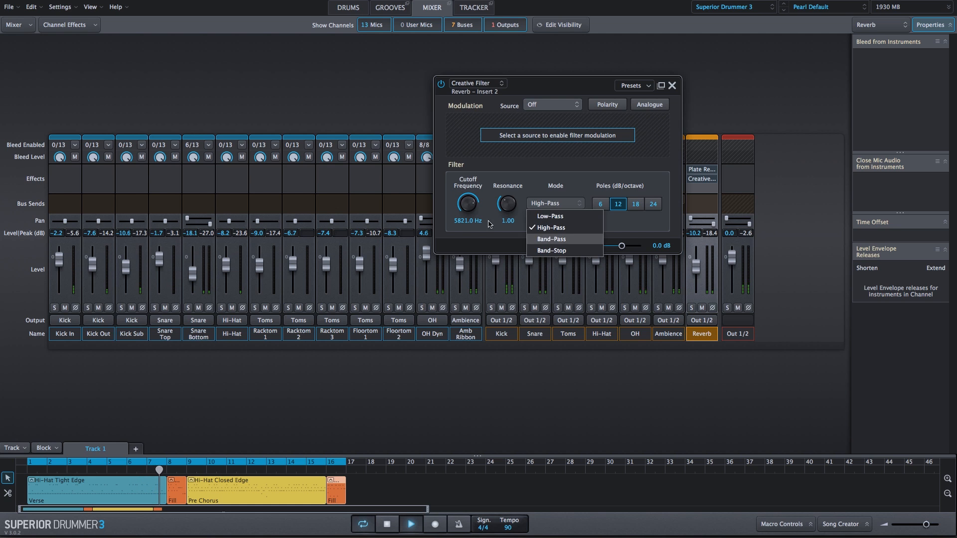
{"action": "left_click", "coordinate": [550, 240]}
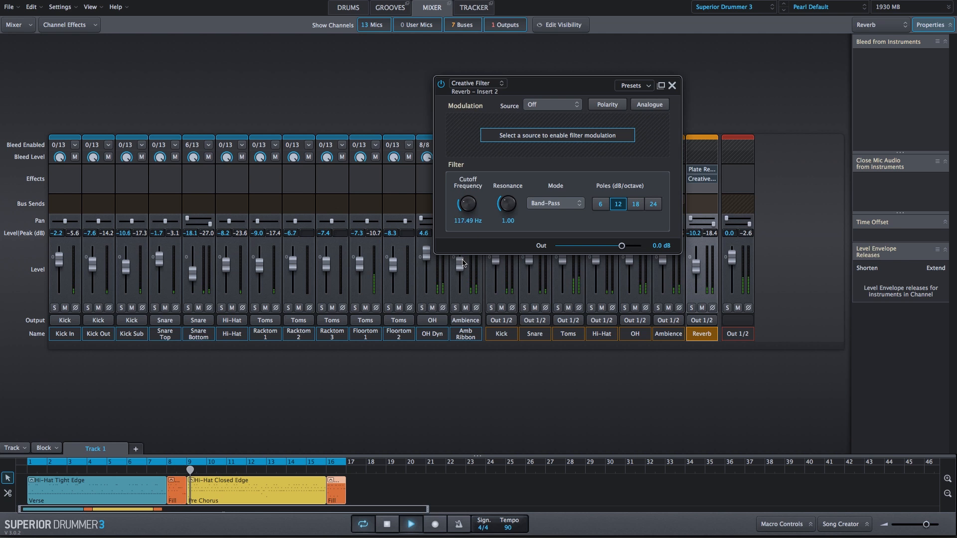
{"action": "left_click_drag", "start_coordinate": [465, 204], "coordinate": [465, 192]}
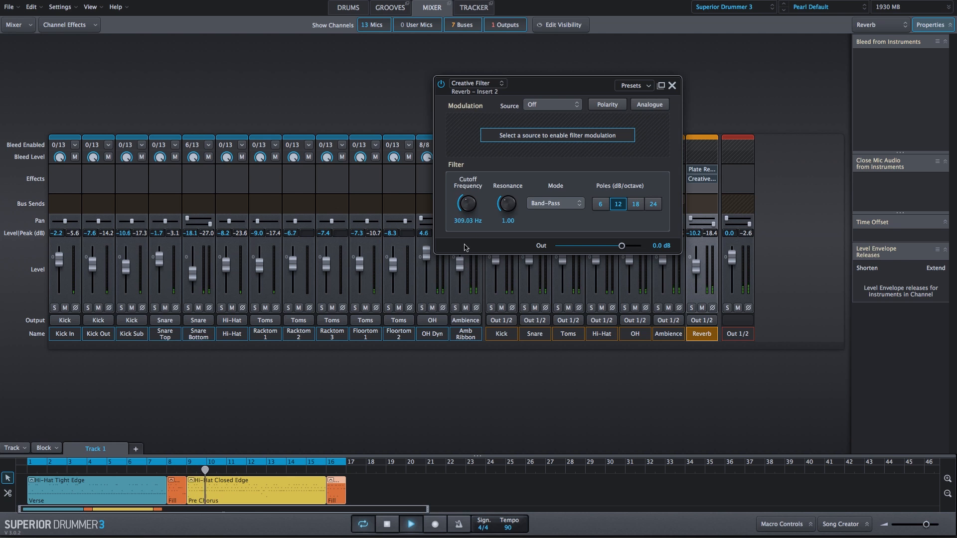
{"action": "left_click_drag", "start_coordinate": [466, 204], "coordinate": [467, 183]}
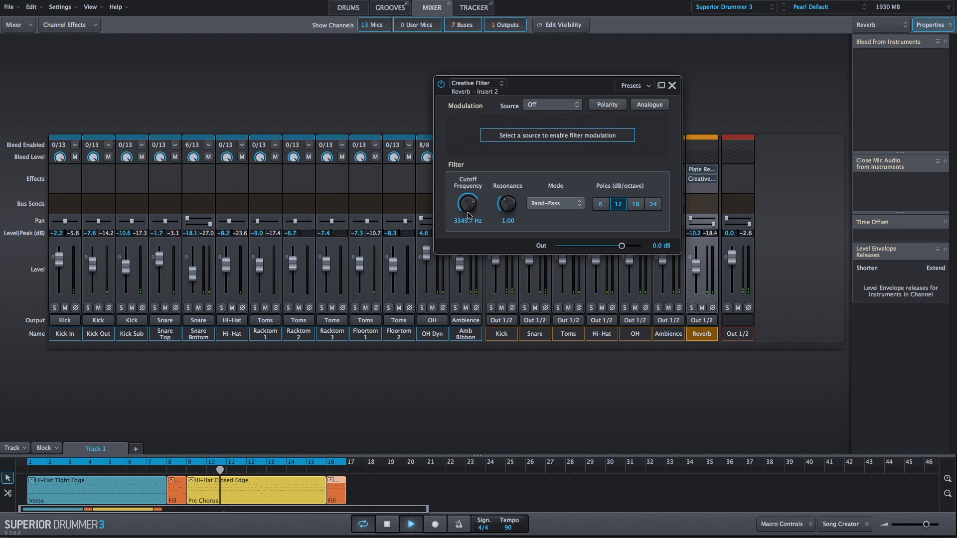
{"action": "left_click", "coordinate": [554, 203]}
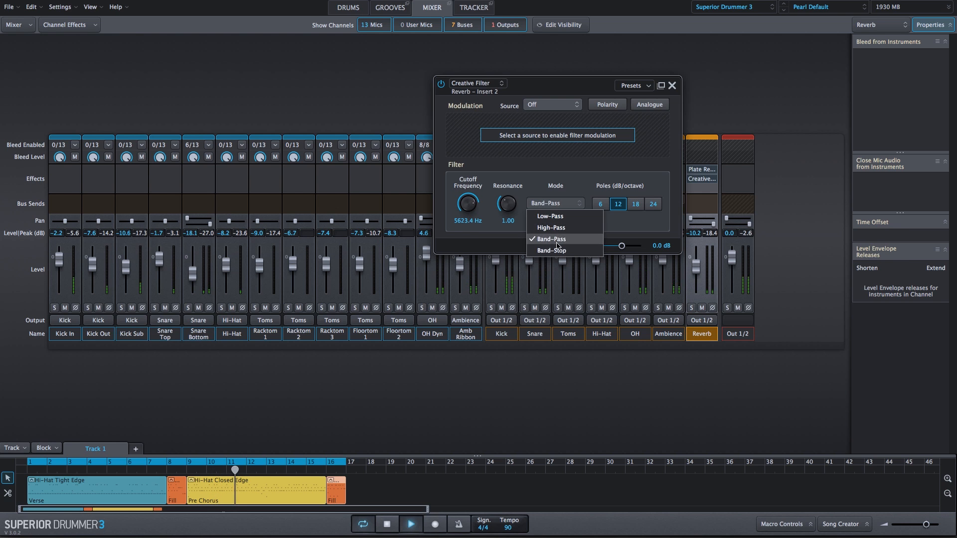
{"action": "left_click", "coordinate": [551, 250]}
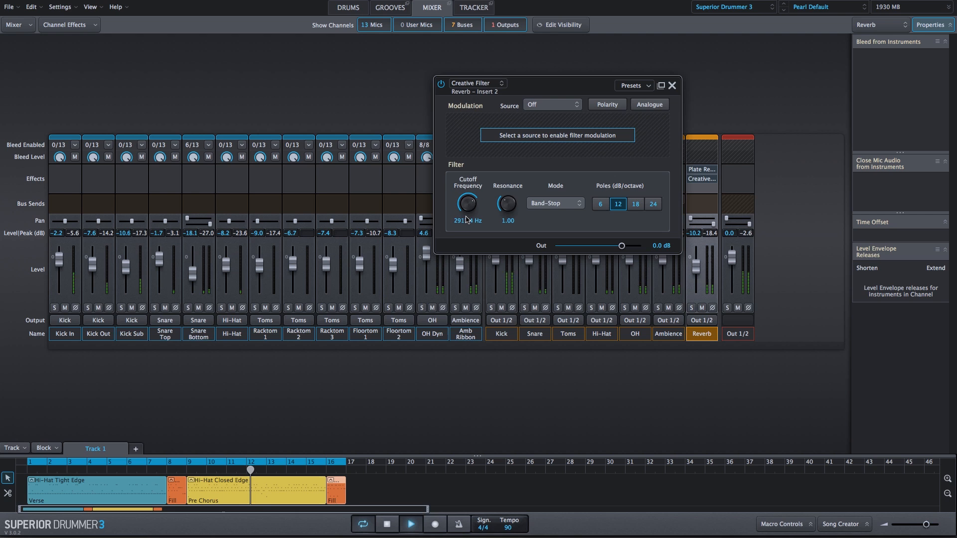
{"action": "left_click_drag", "start_coordinate": [466, 203], "coordinate": [465, 190]}
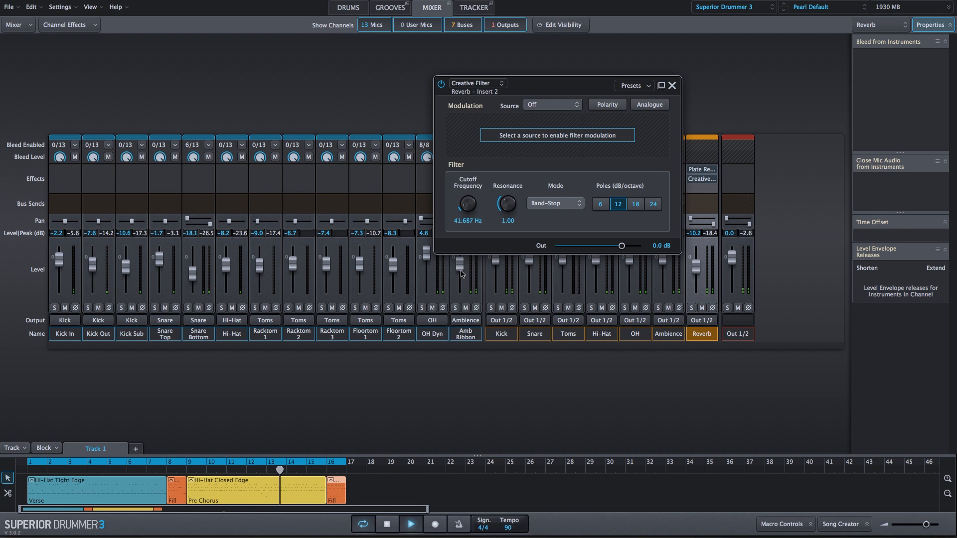
{"action": "left_click", "coordinate": [555, 204]}
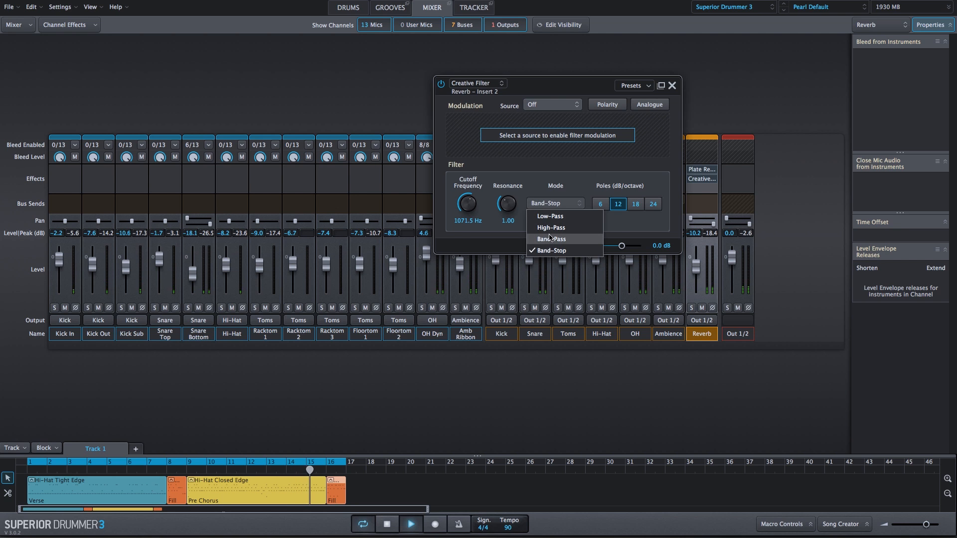
{"action": "left_click", "coordinate": [551, 215]}
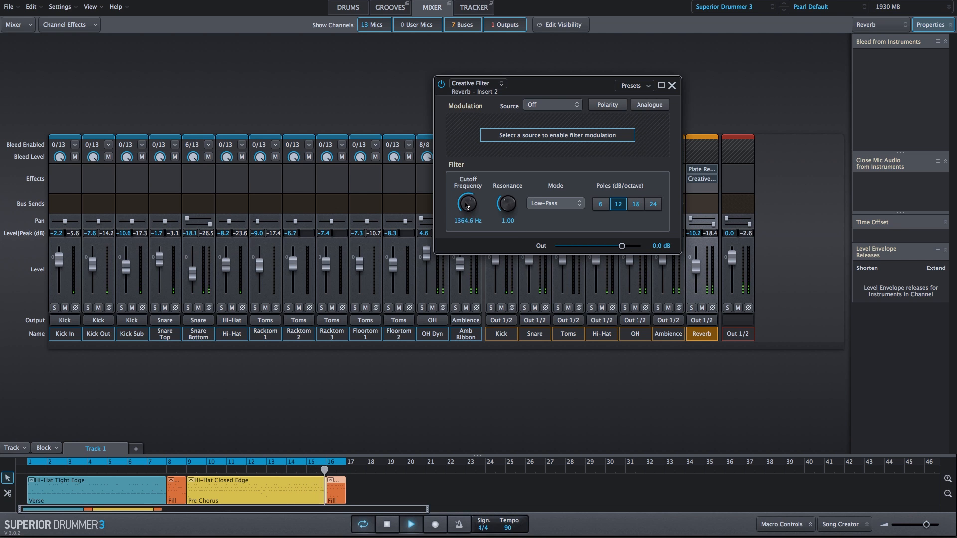
Sweep the low-pass cutoff to about 3467.4 Hz and browse the modulation sources
{"action": "left_click_drag", "start_coordinate": [467, 204], "coordinate": [467, 184]}
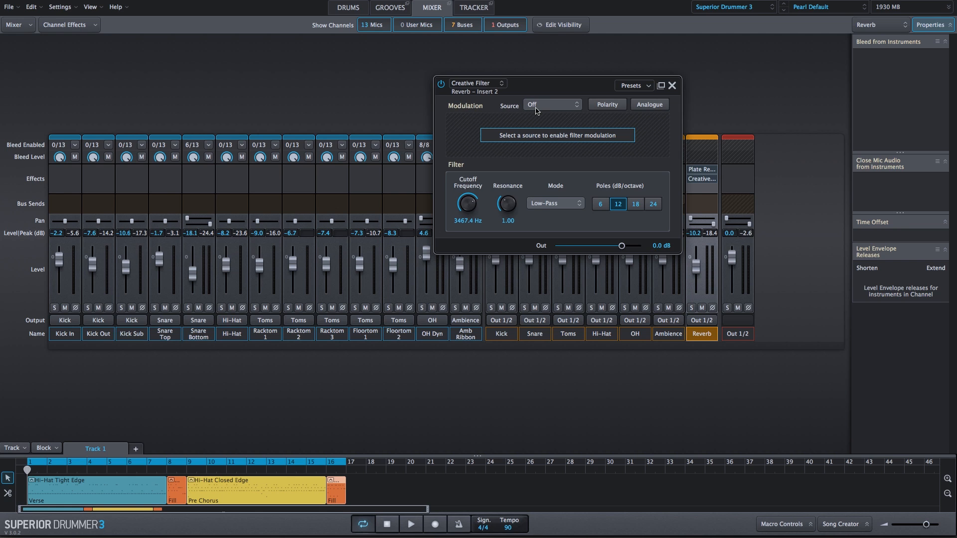
{"action": "left_click", "coordinate": [553, 105]}
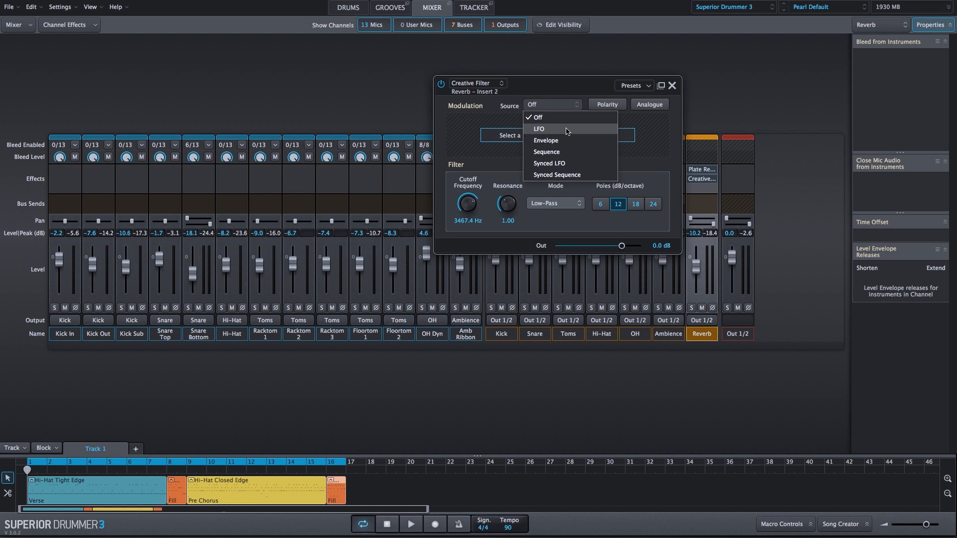
{"action": "mouse_move", "coordinate": [573, 153]}
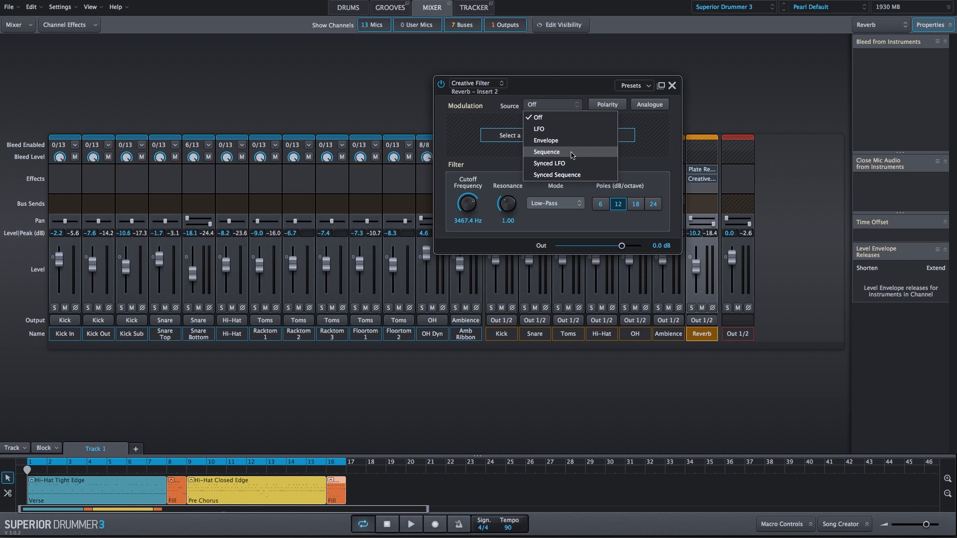
{"action": "mouse_move", "coordinate": [573, 163]}
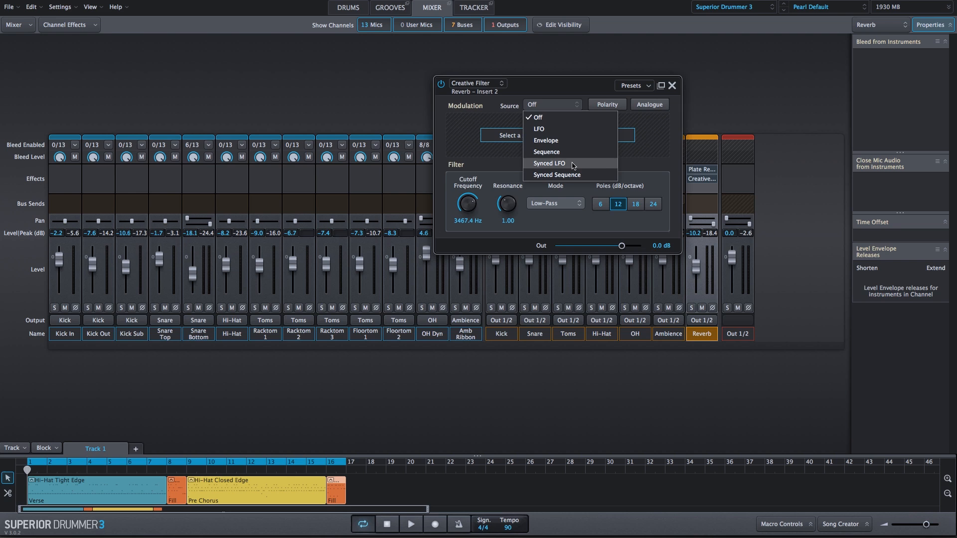
{"action": "mouse_move", "coordinate": [576, 175]}
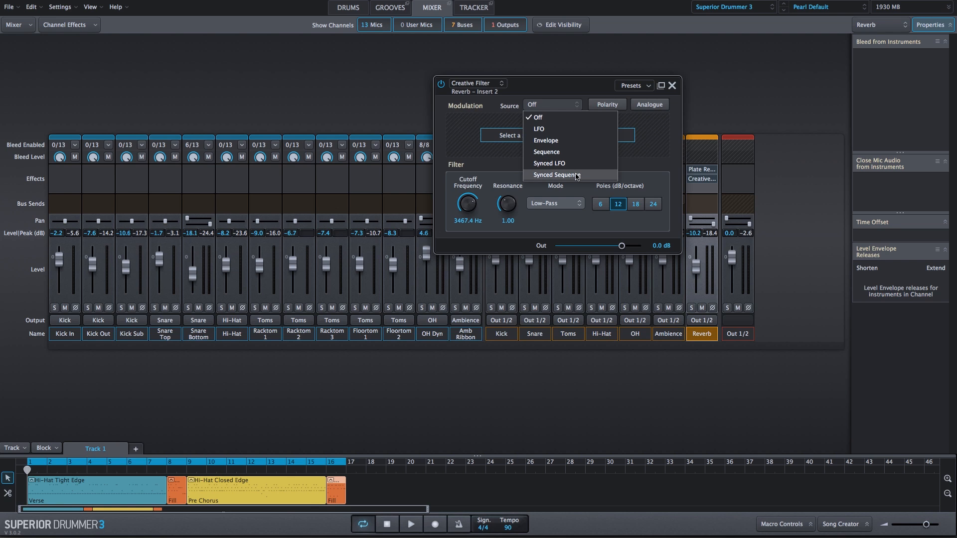
{"action": "mouse_move", "coordinate": [576, 163]}
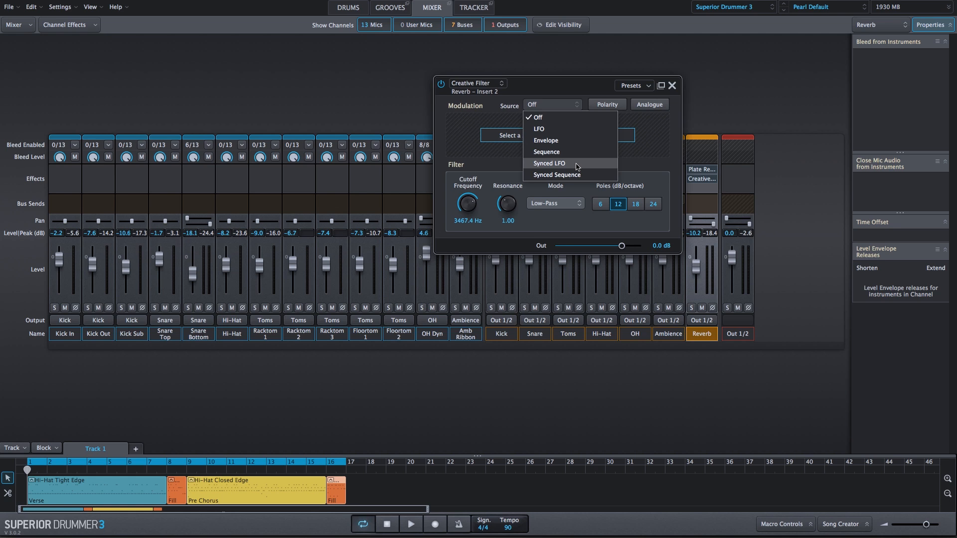
Modulate the cutoff with a synced LFO, amount near 68%, speed set to 1/16
{"action": "left_click", "coordinate": [551, 164]}
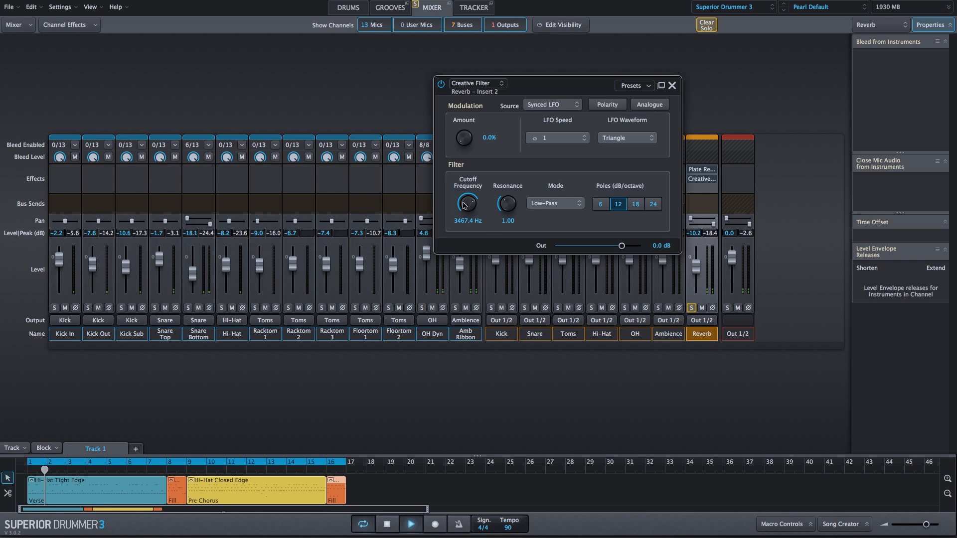
{"action": "left_click_drag", "start_coordinate": [463, 137], "coordinate": [463, 122]}
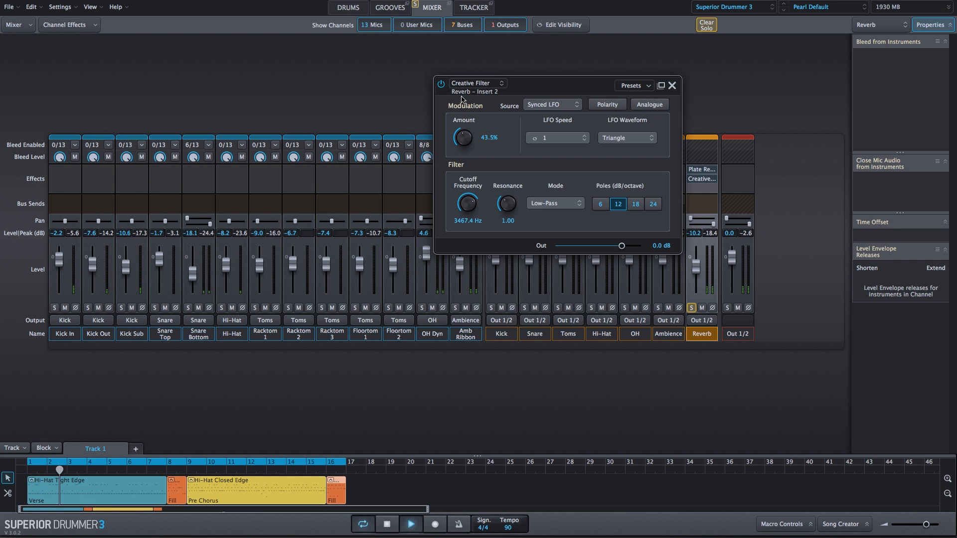
{"action": "left_click_drag", "start_coordinate": [462, 137], "coordinate": [462, 121]}
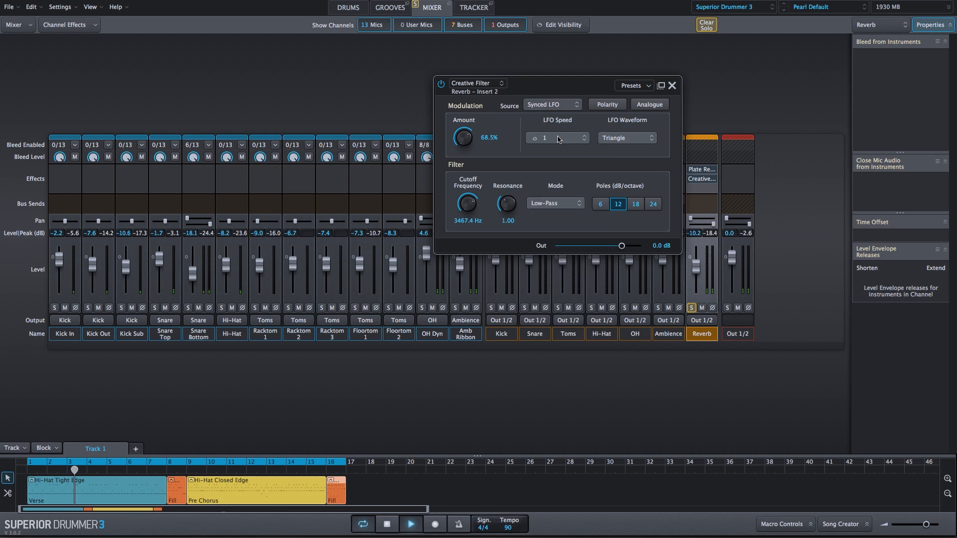
{"action": "left_click", "coordinate": [557, 138]}
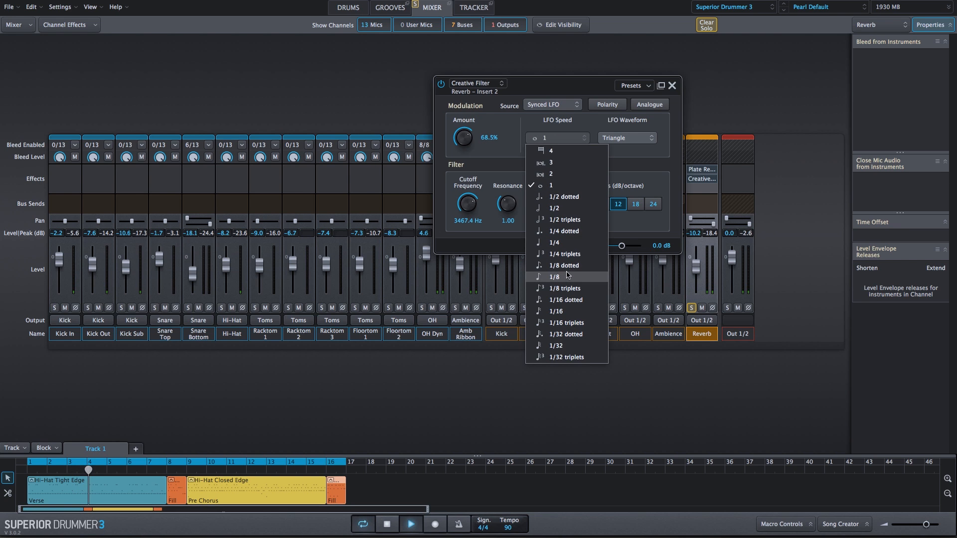
{"action": "left_click", "coordinate": [554, 278]}
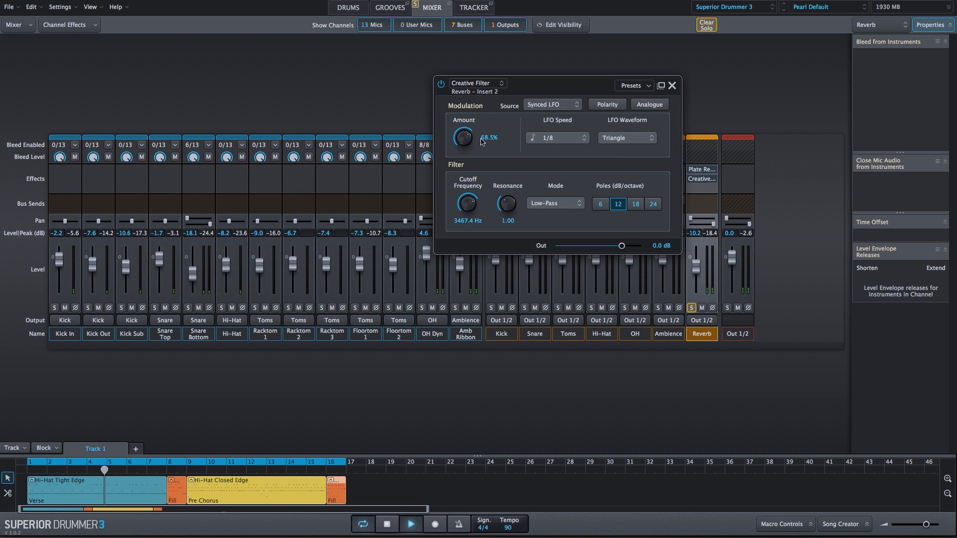
{"action": "left_click", "coordinate": [556, 138]}
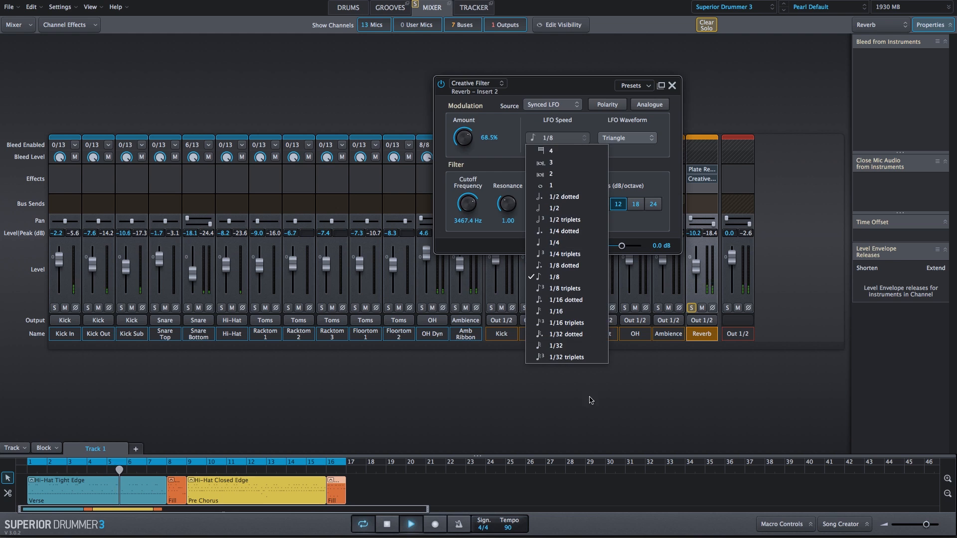
{"action": "left_click", "coordinate": [556, 311]}
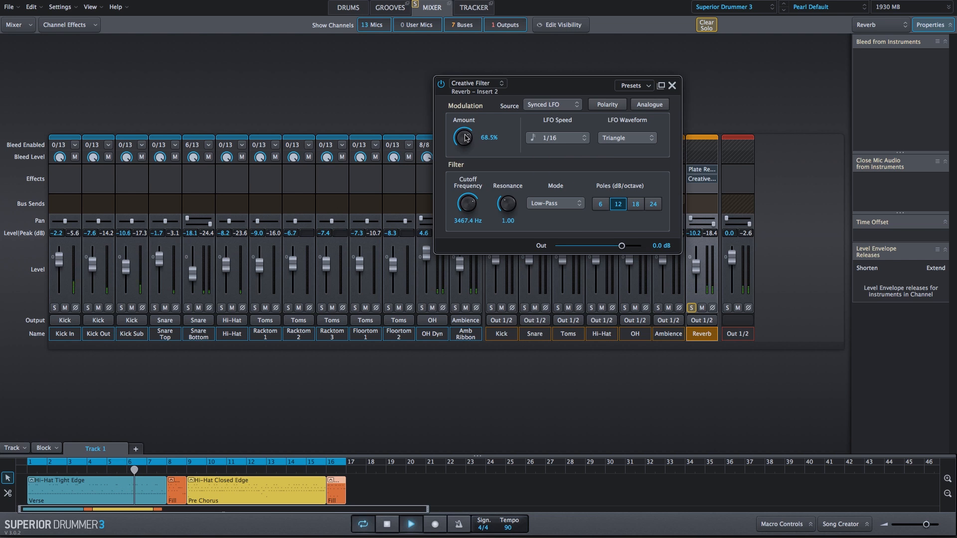
Make the LFO a square wave and trim the modulation amount to 50.5%
{"action": "left_click_drag", "start_coordinate": [462, 137], "coordinate": [459, 152]}
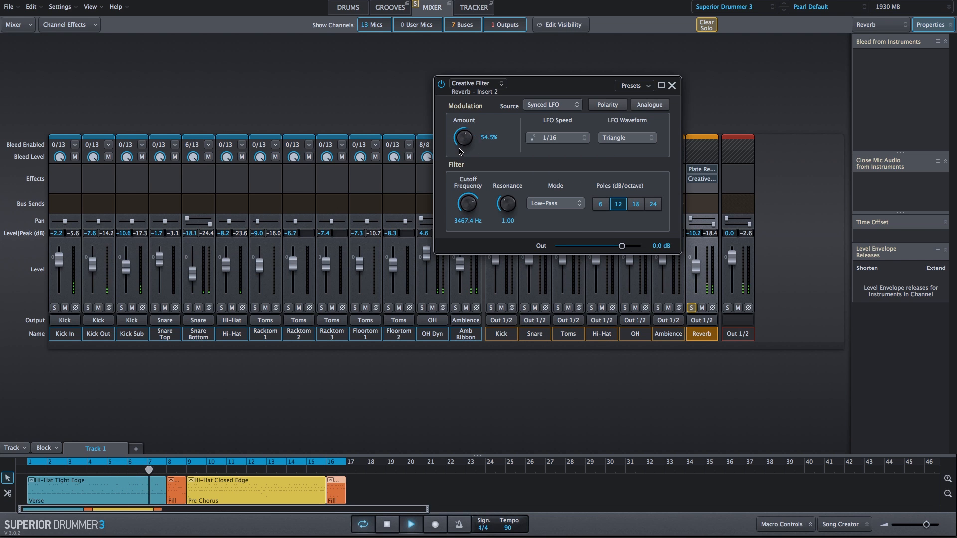
{"action": "left_click", "coordinate": [627, 137]}
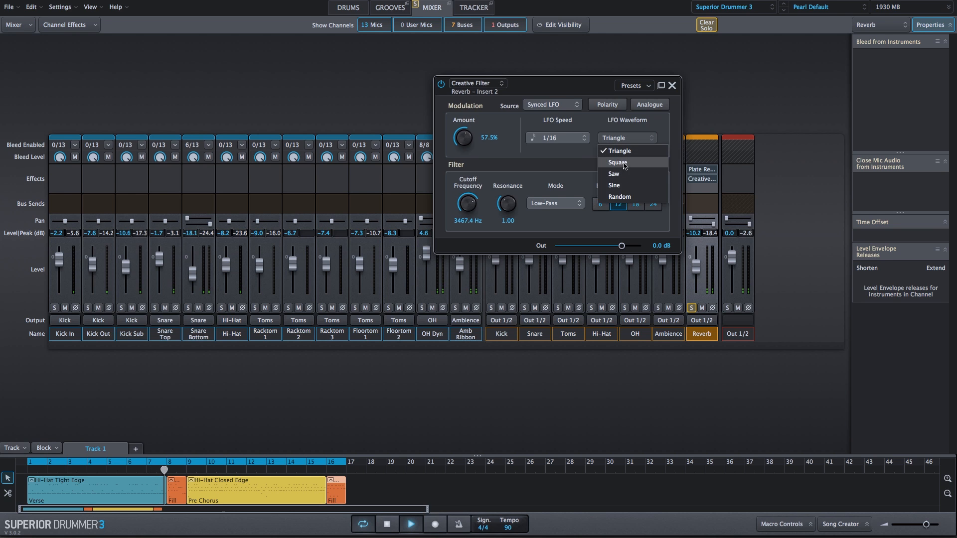
{"action": "left_click", "coordinate": [619, 163]}
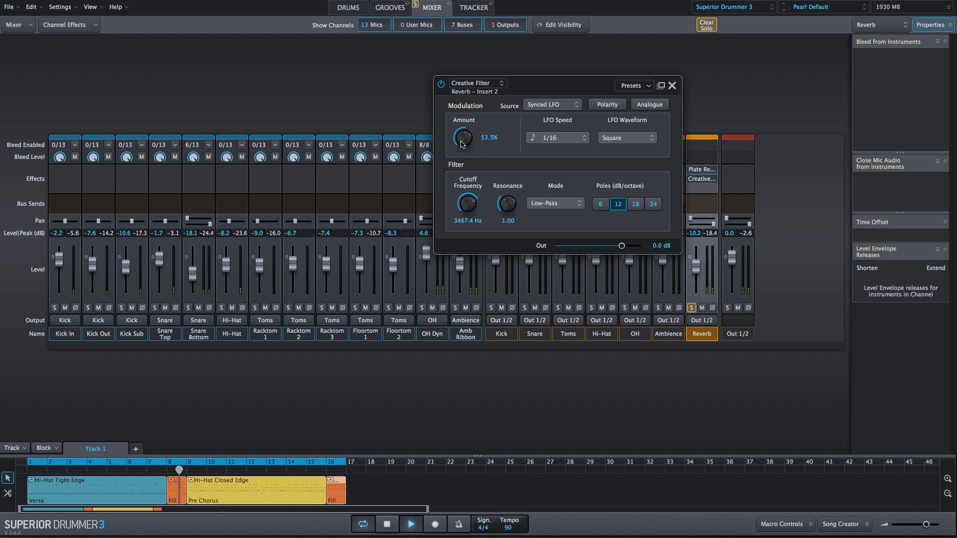
{"action": "left_click_drag", "start_coordinate": [462, 137], "coordinate": [461, 143]}
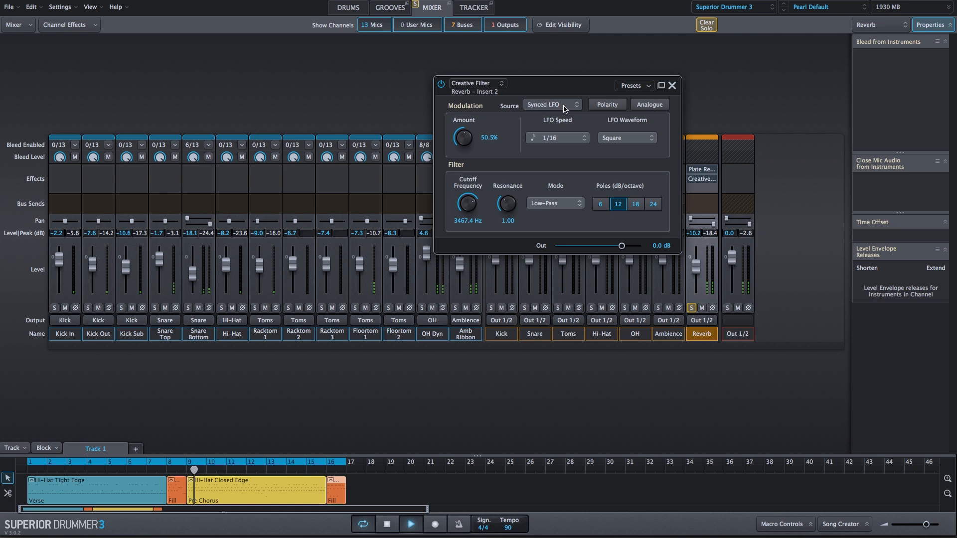
{"action": "left_click", "coordinate": [649, 104]}
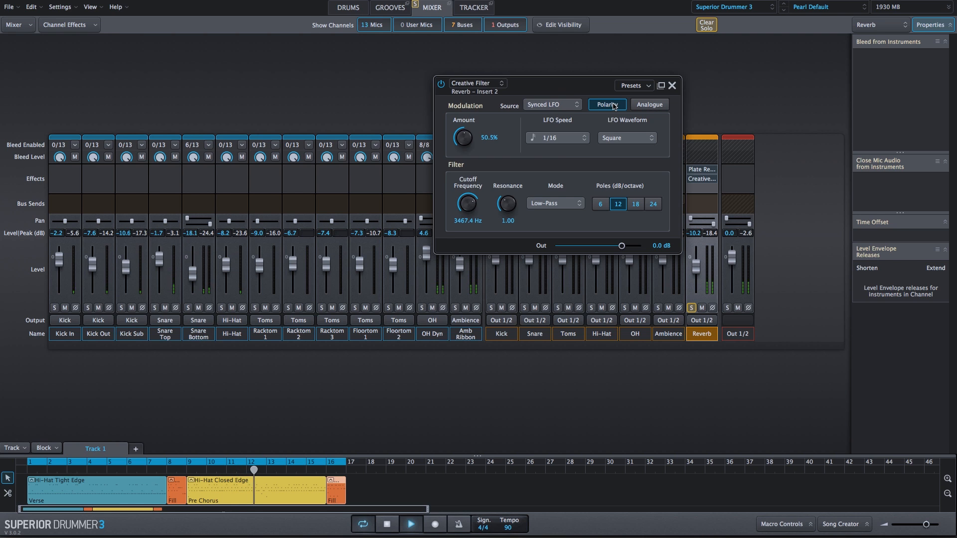
Switch the modulation source to a synced sequence, Sequence 9 at 1/8 speed
{"action": "left_click", "coordinate": [553, 105]}
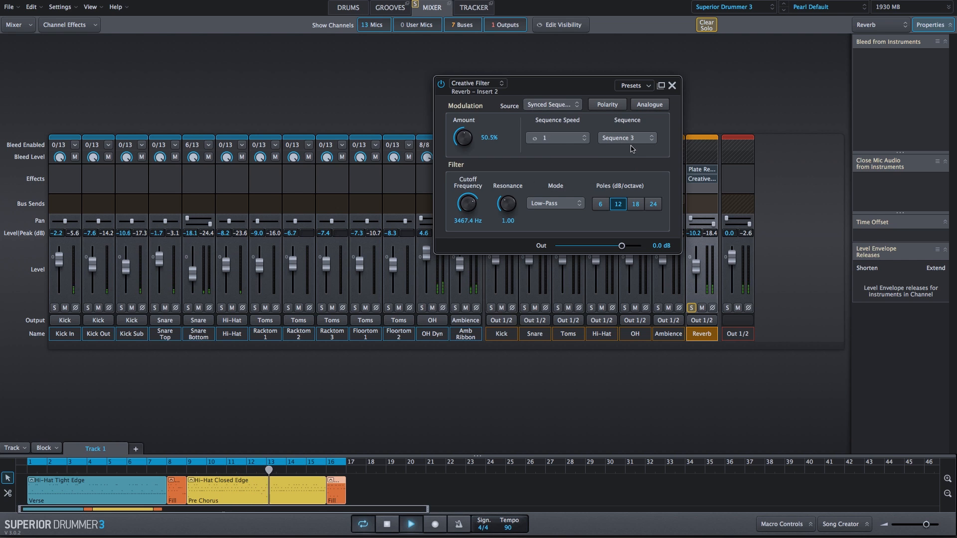
{"action": "left_click", "coordinate": [557, 137]}
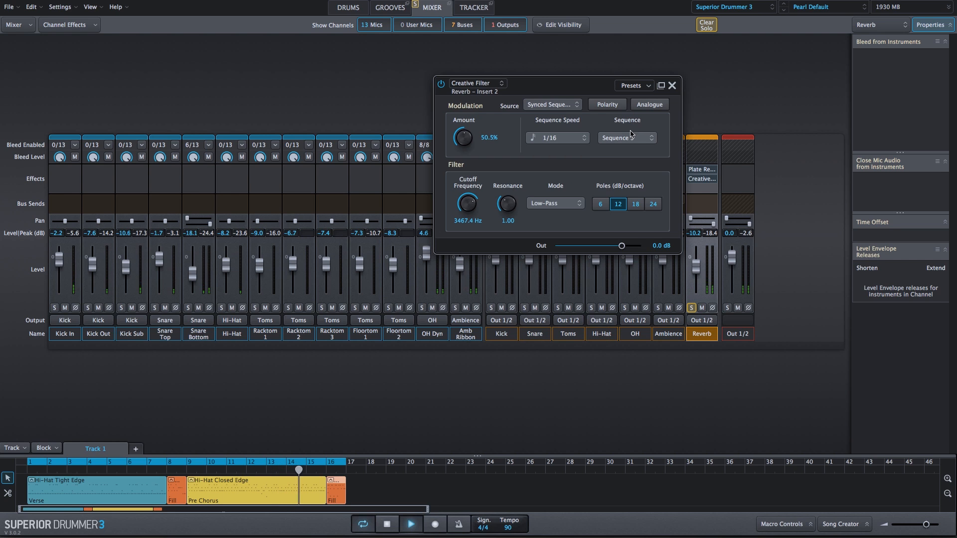
{"action": "left_click", "coordinate": [627, 138]}
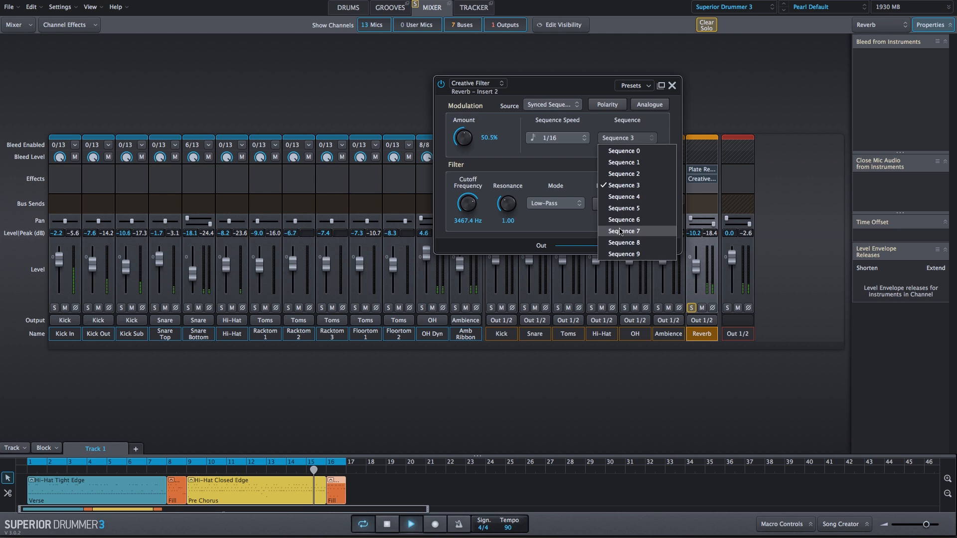
{"action": "left_click", "coordinate": [624, 231]}
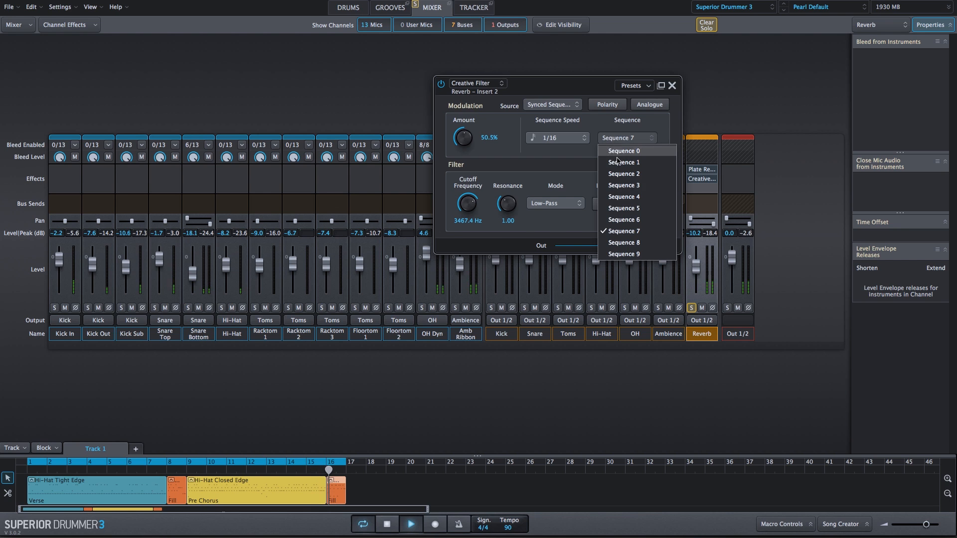
{"action": "left_click", "coordinate": [625, 254]}
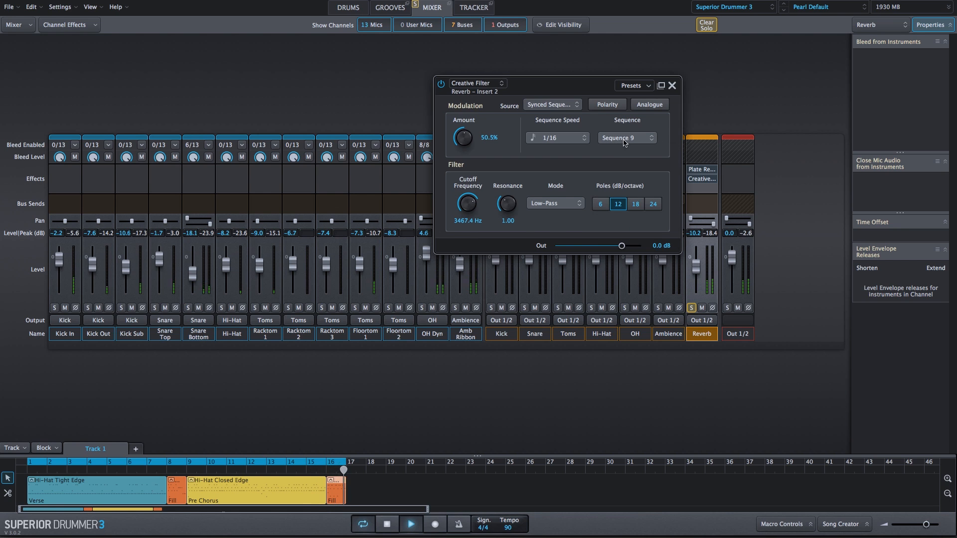
{"action": "left_click", "coordinate": [557, 138]}
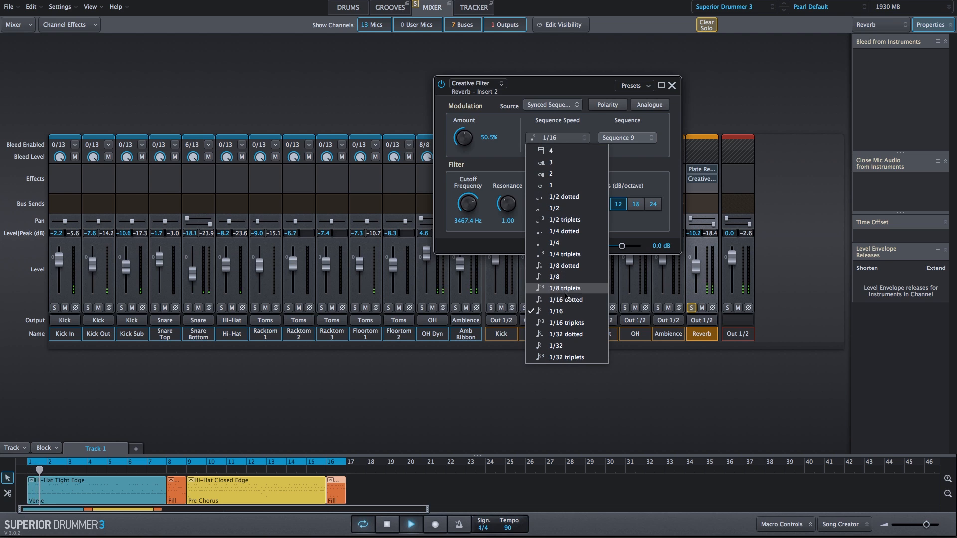
{"action": "left_click", "coordinate": [555, 277]}
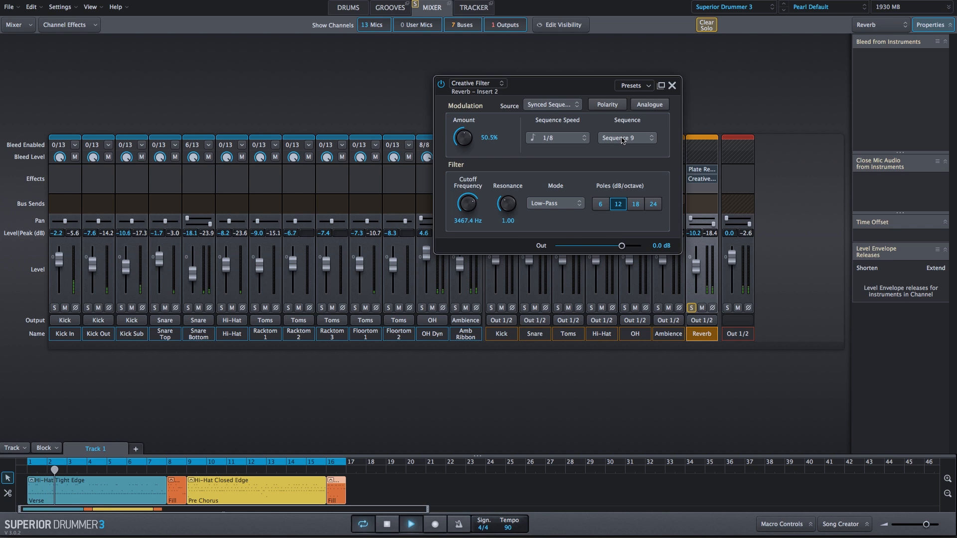